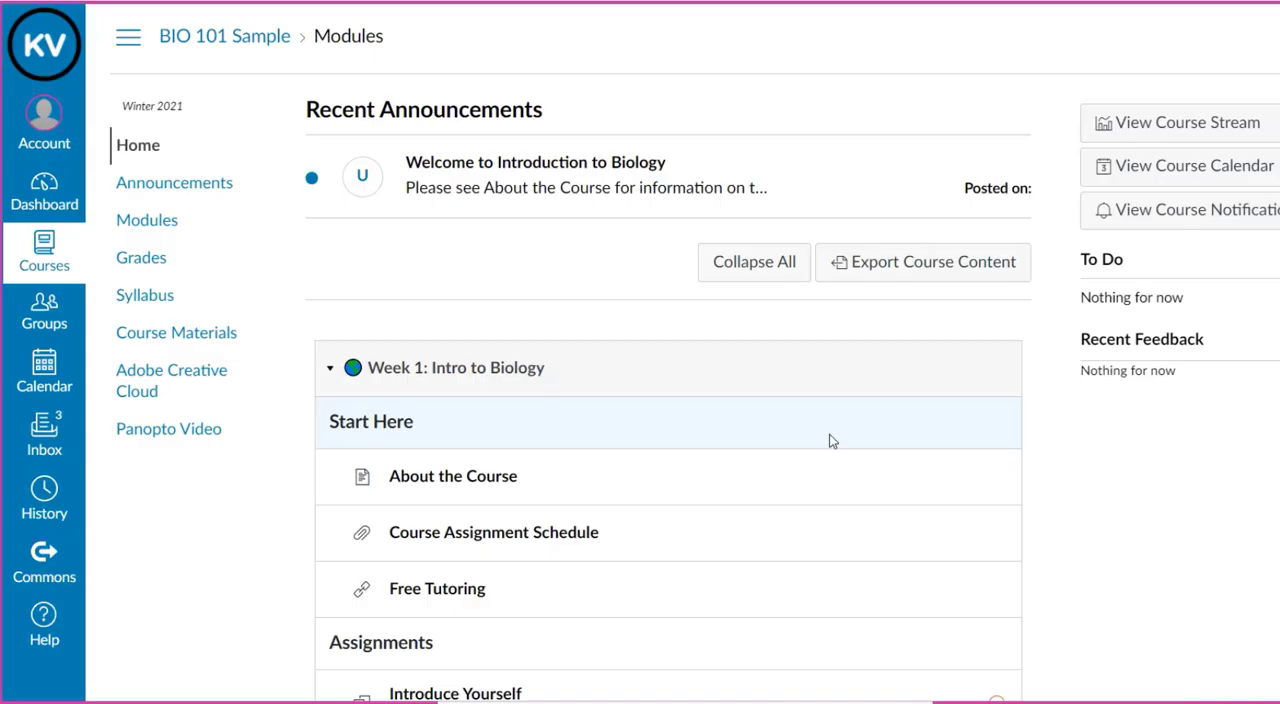
pyautogui.moveTo(356, 454)
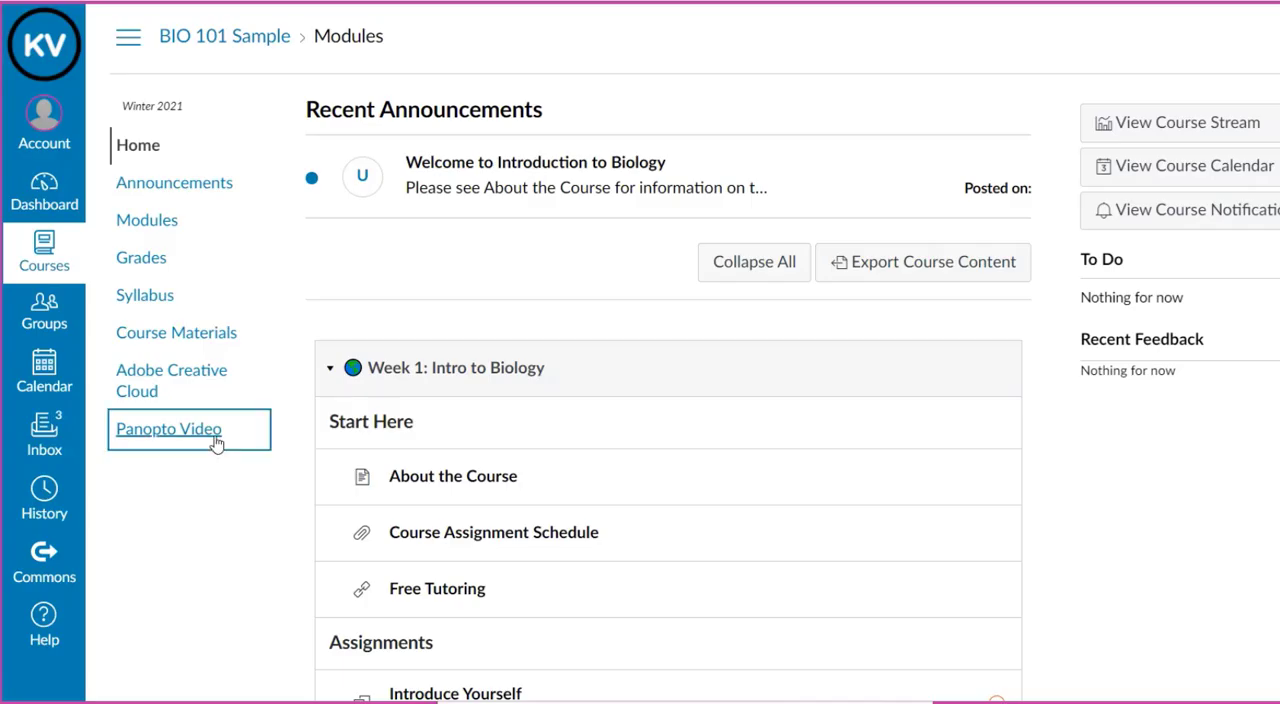
# Step: Go to Panopto Video in the BIO 101 Canvas course navigation
pyautogui.click(169, 429)
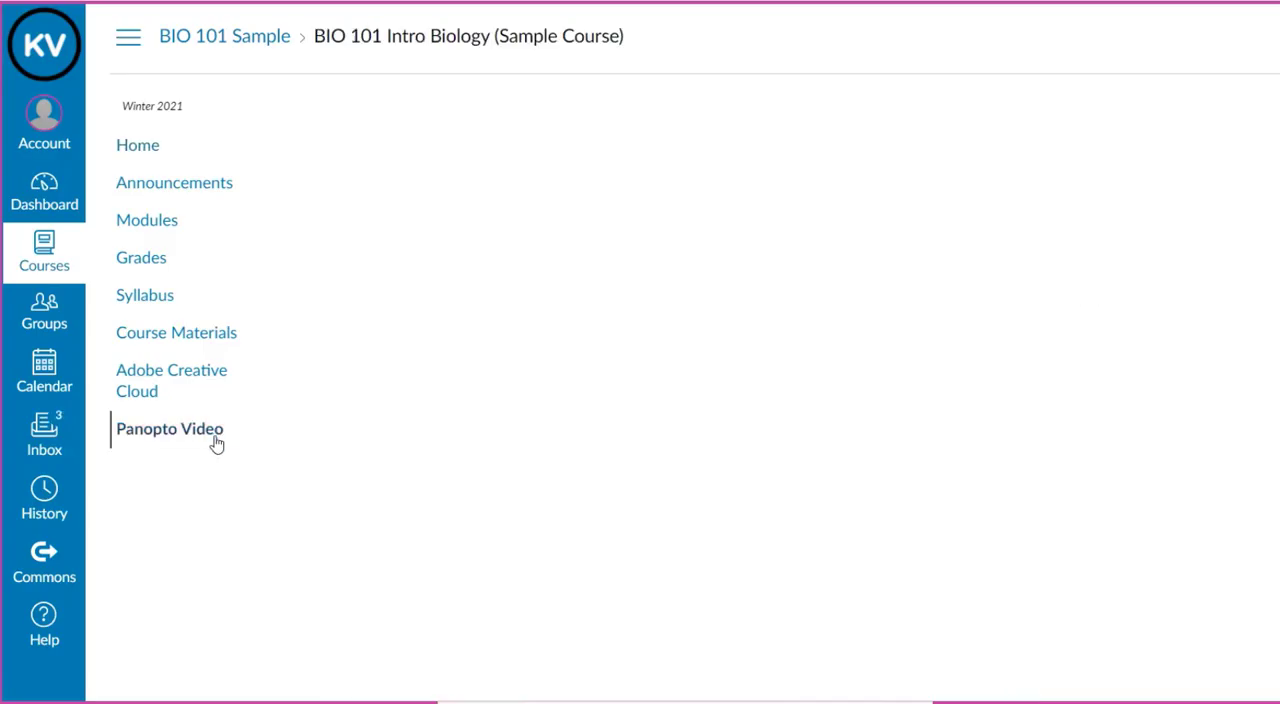
pyautogui.click(170, 429)
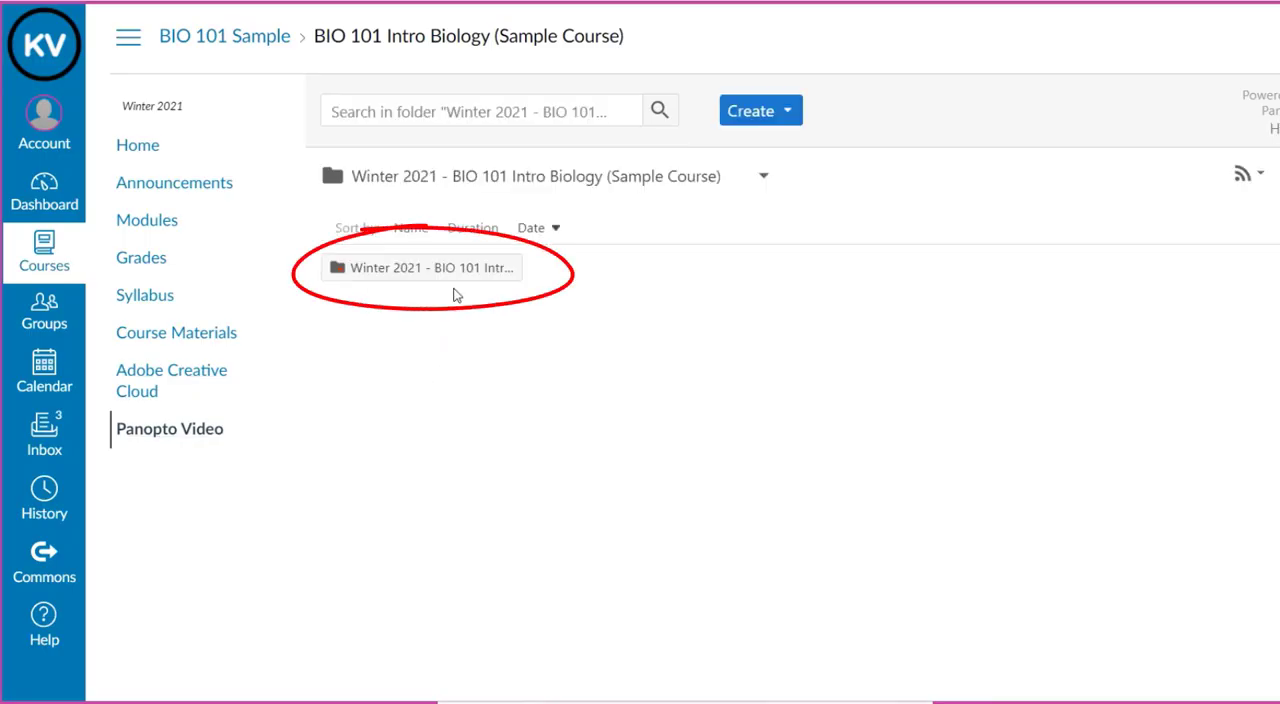
pyautogui.moveTo(455, 285)
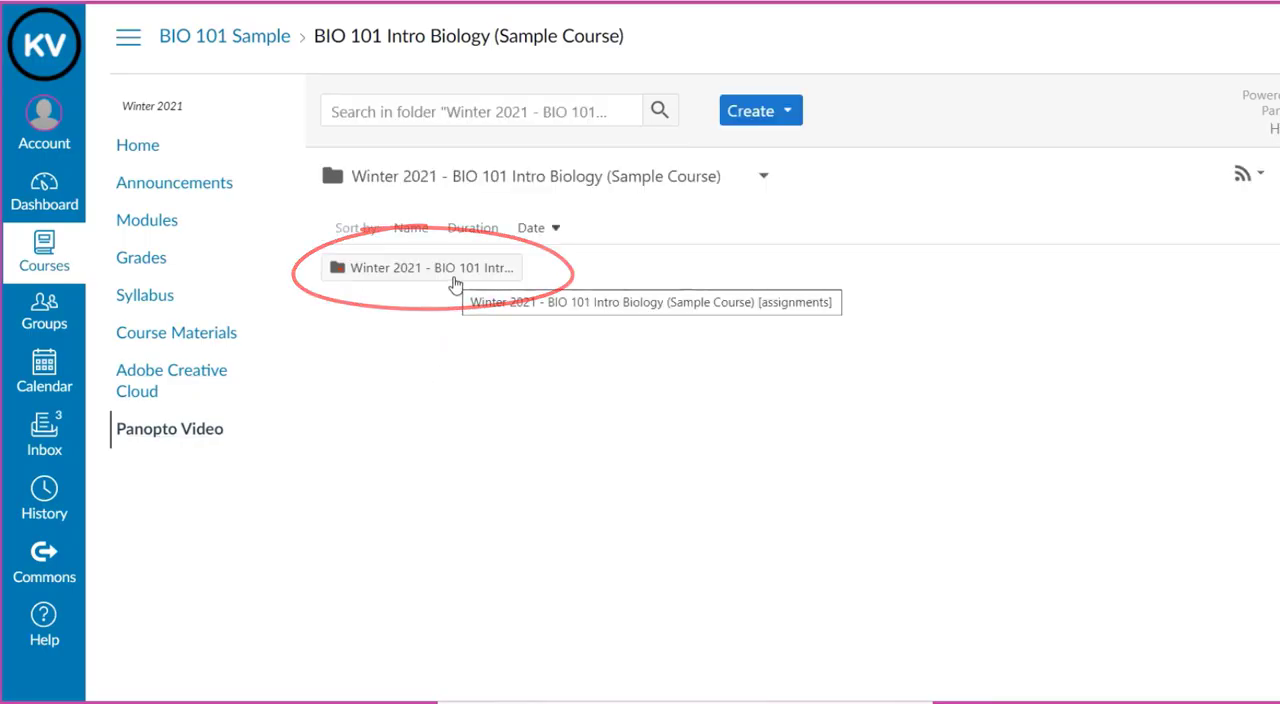
# Step: Enter the [assignments] subfolder and show the Create menu options
pyautogui.click(432, 267)
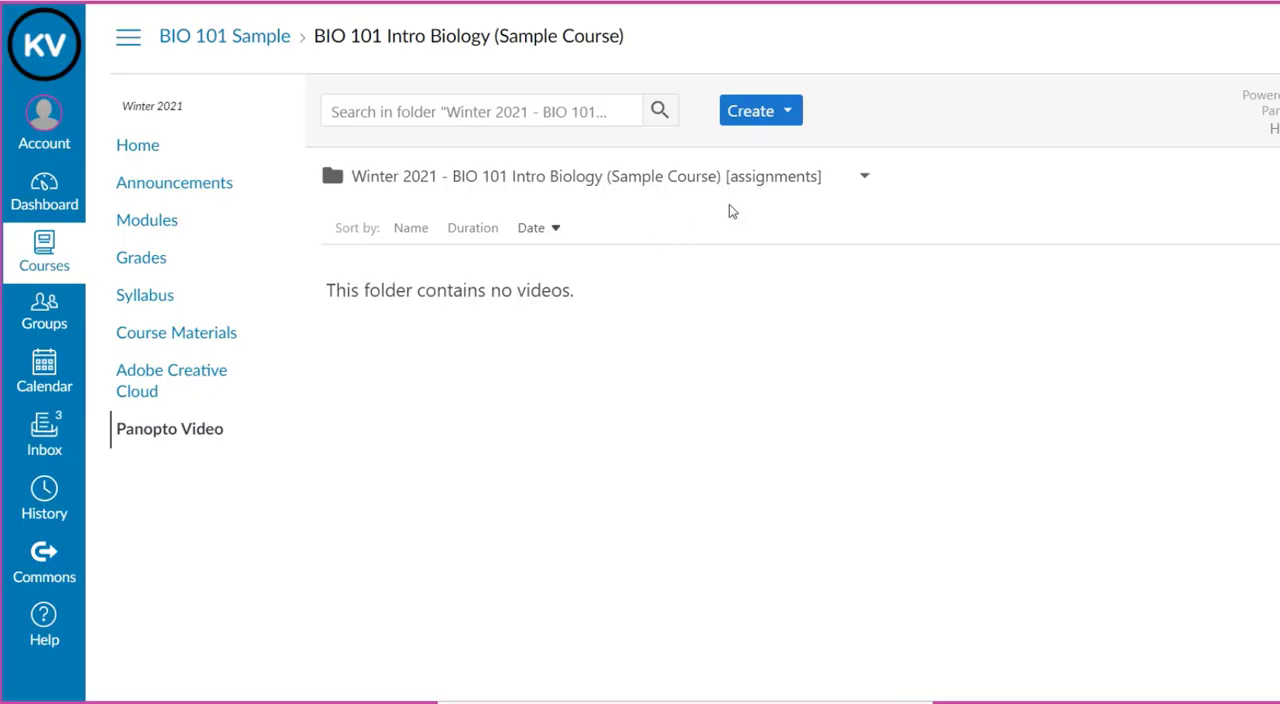
pyautogui.click(760, 110)
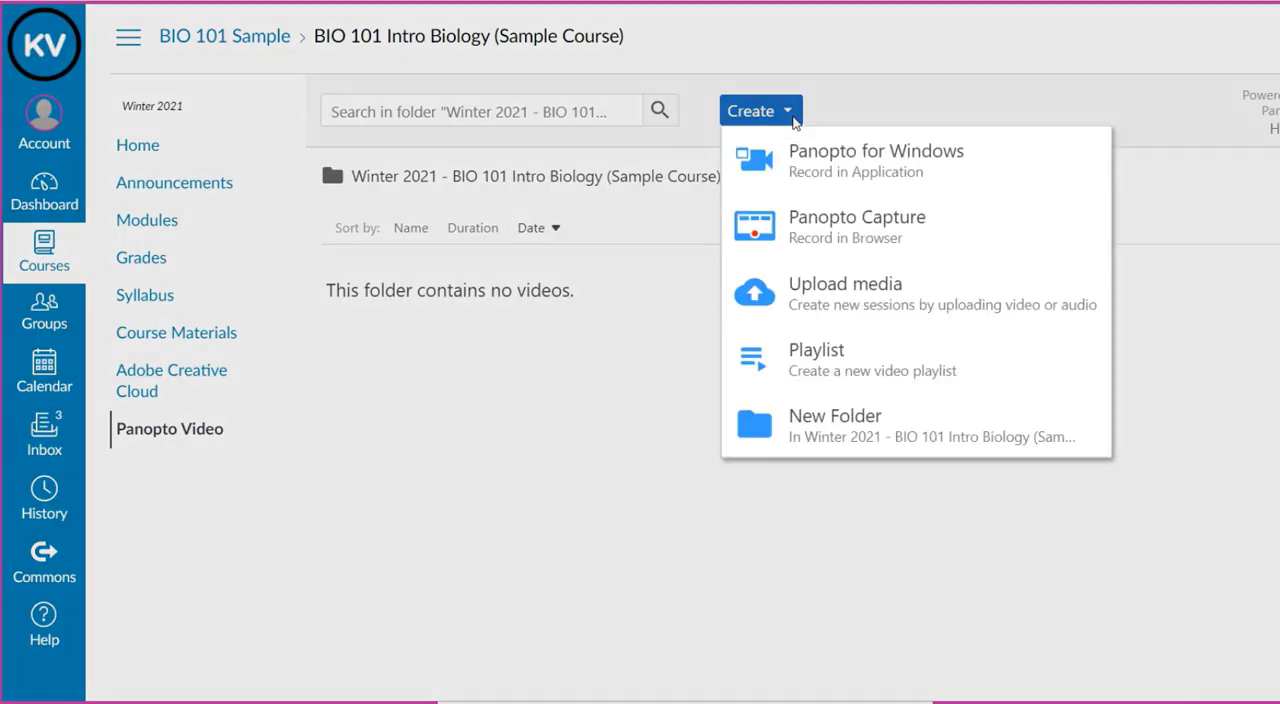
pyautogui.moveTo(969, 165)
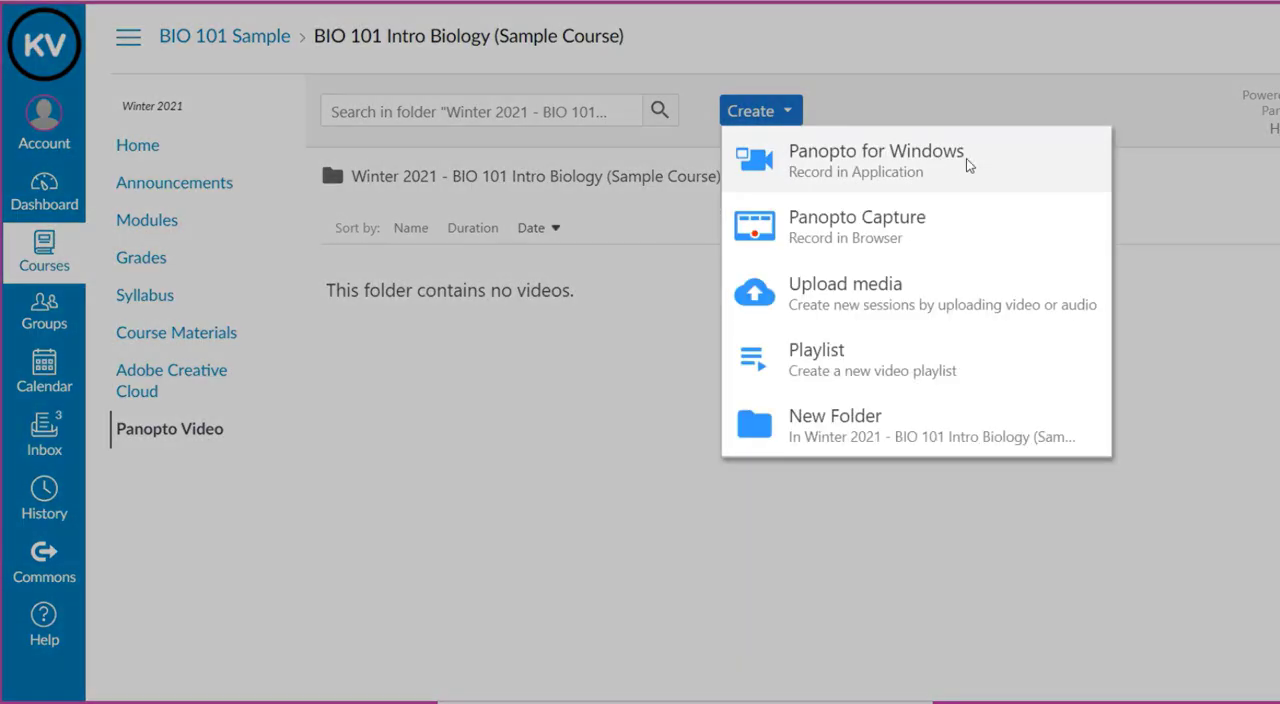
pyautogui.moveTo(1012, 170)
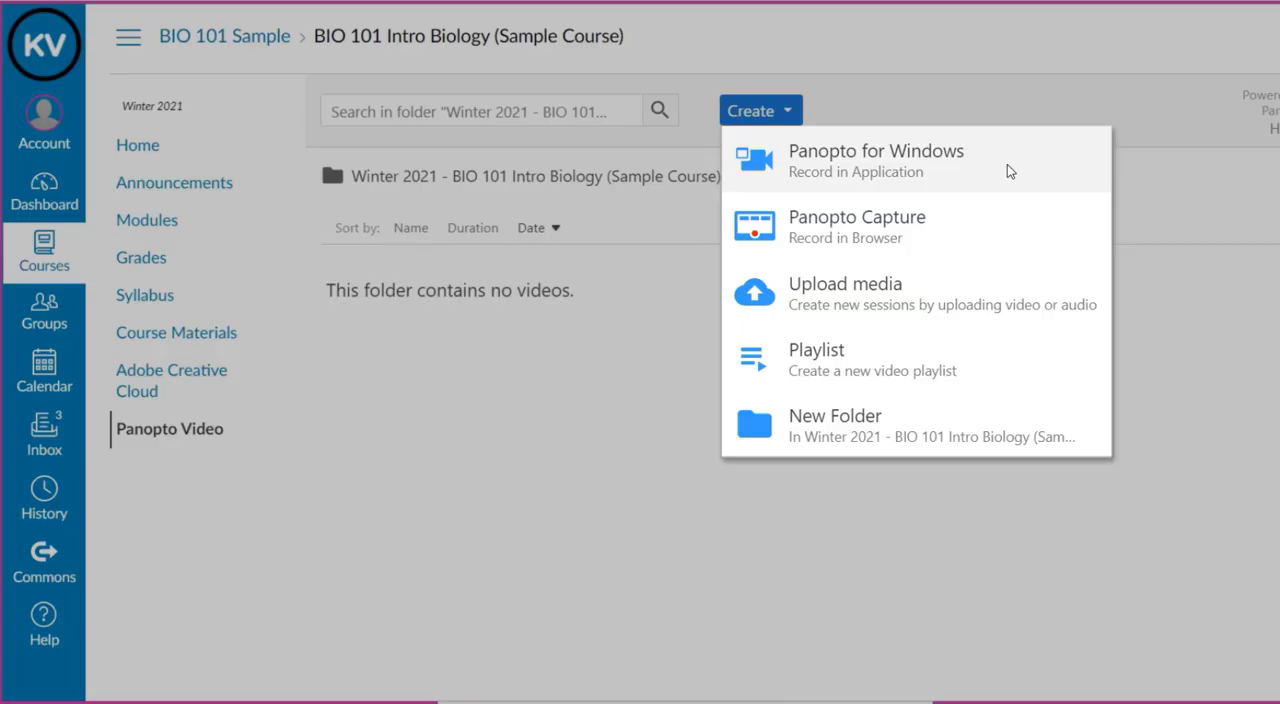
pyautogui.moveTo(1006, 237)
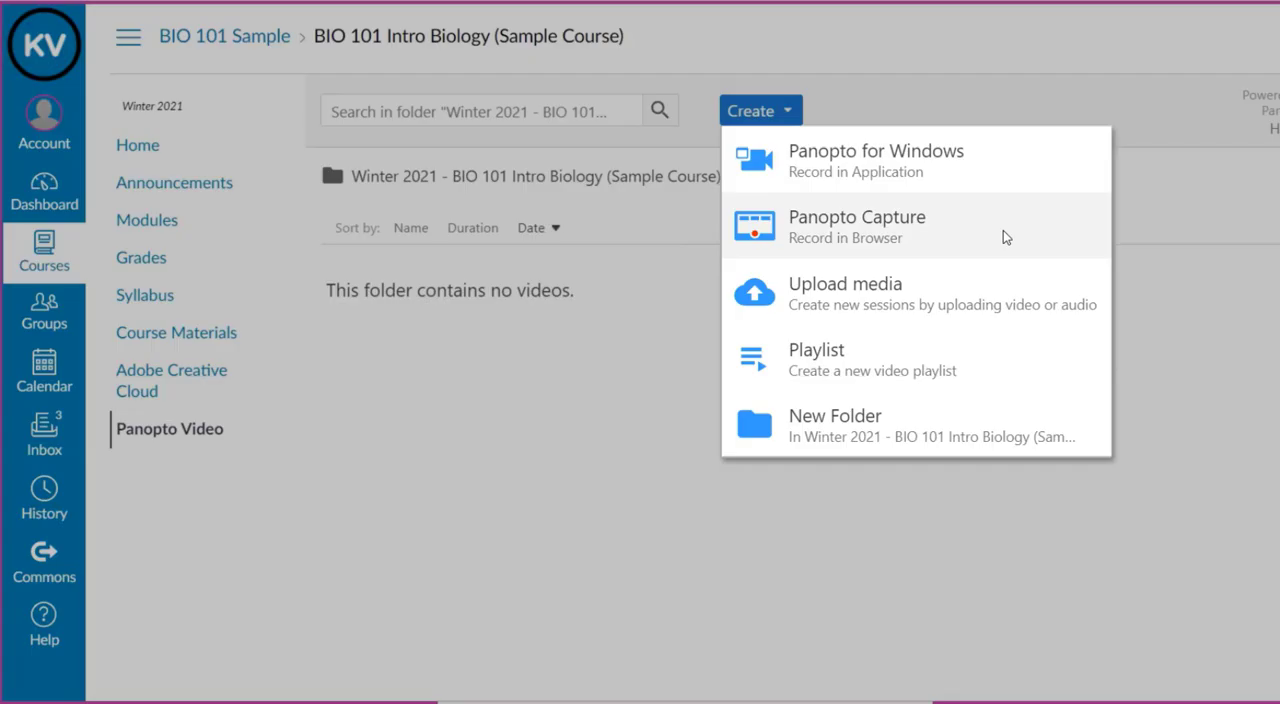
pyautogui.moveTo(1000, 304)
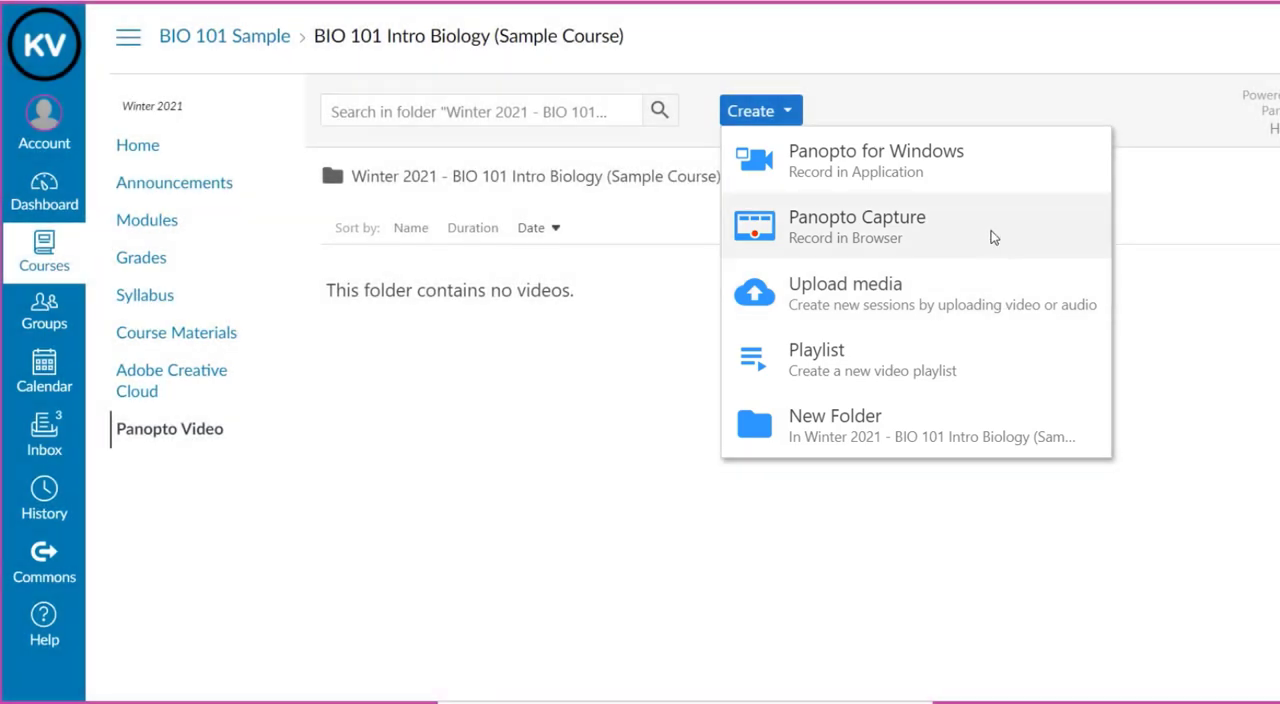
# Step: Launch Panopto Capture (Record in Browser) from the Create menu
pyautogui.click(857, 225)
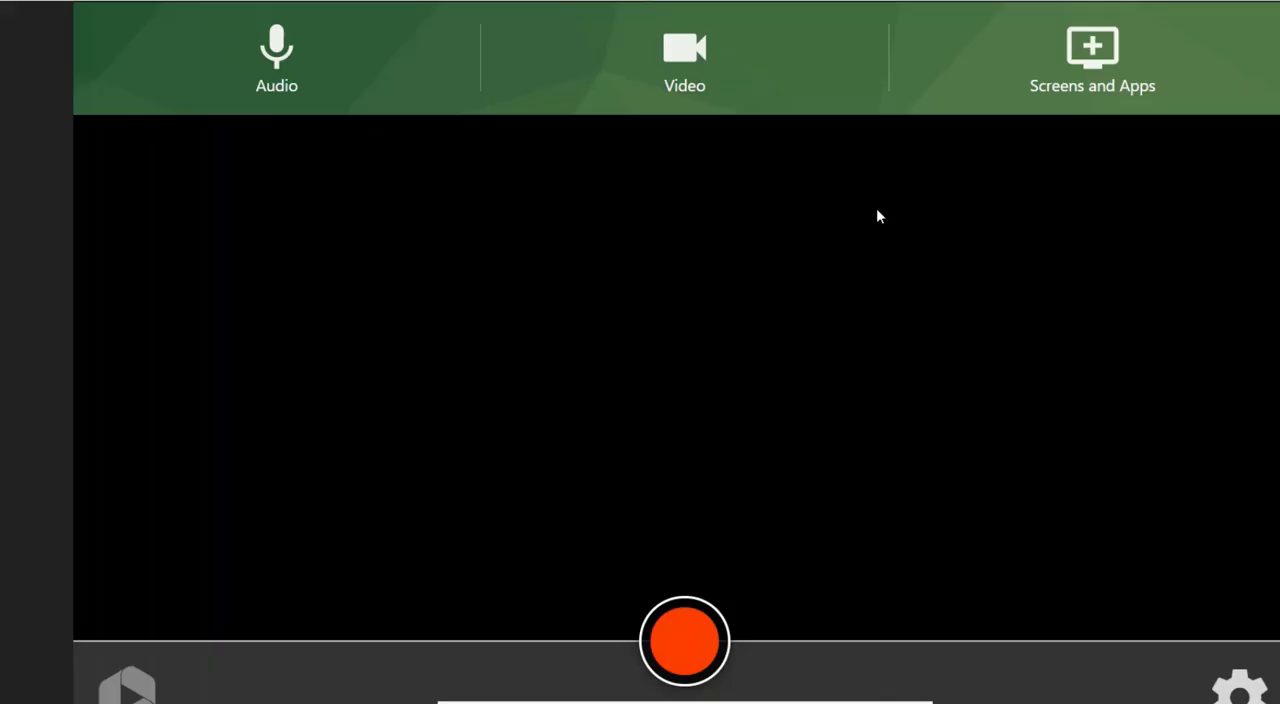
pyautogui.click(685, 55)
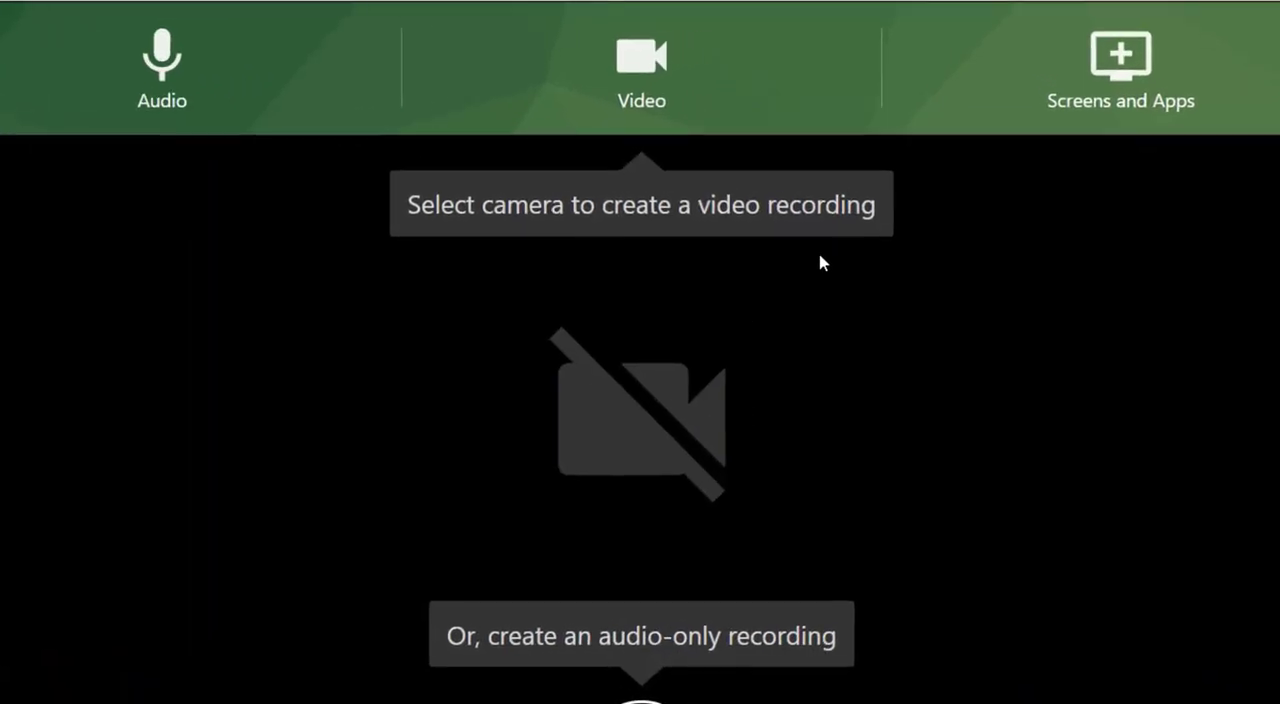
pyautogui.moveTo(232, 101)
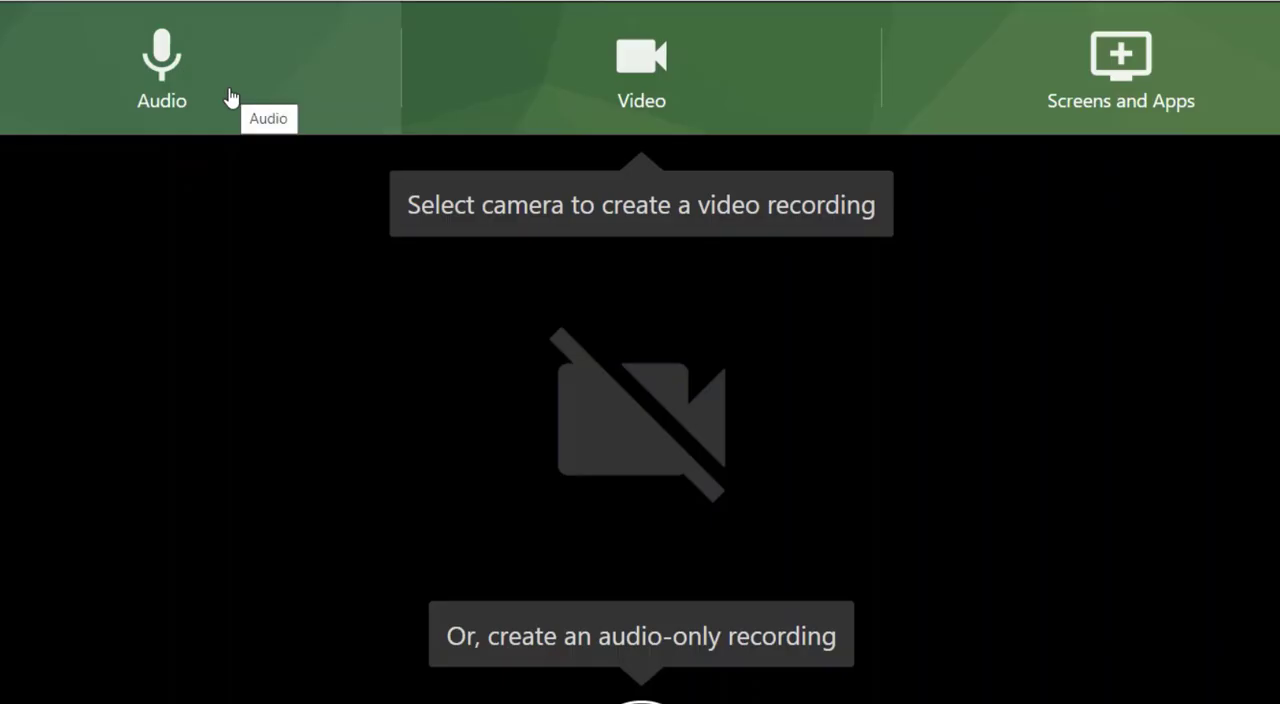
pyautogui.moveTo(545, 90)
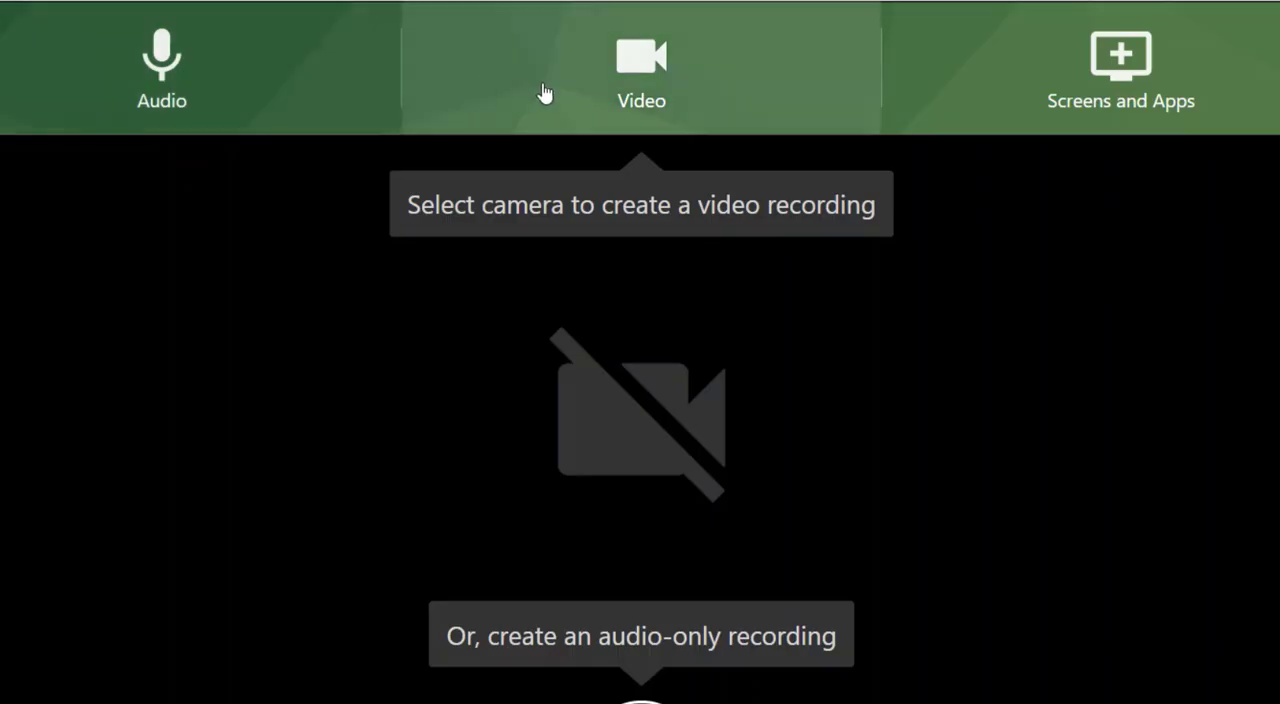
pyautogui.moveTo(545, 90)
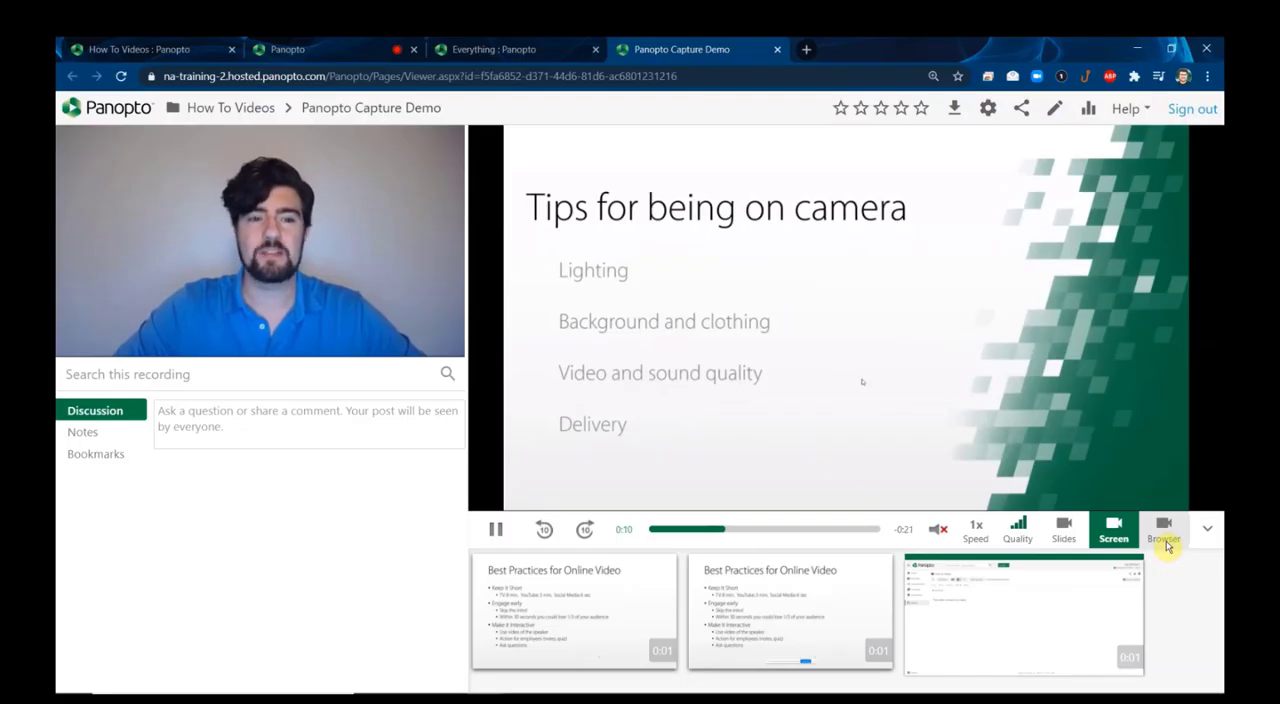
pyautogui.click(1169, 538)
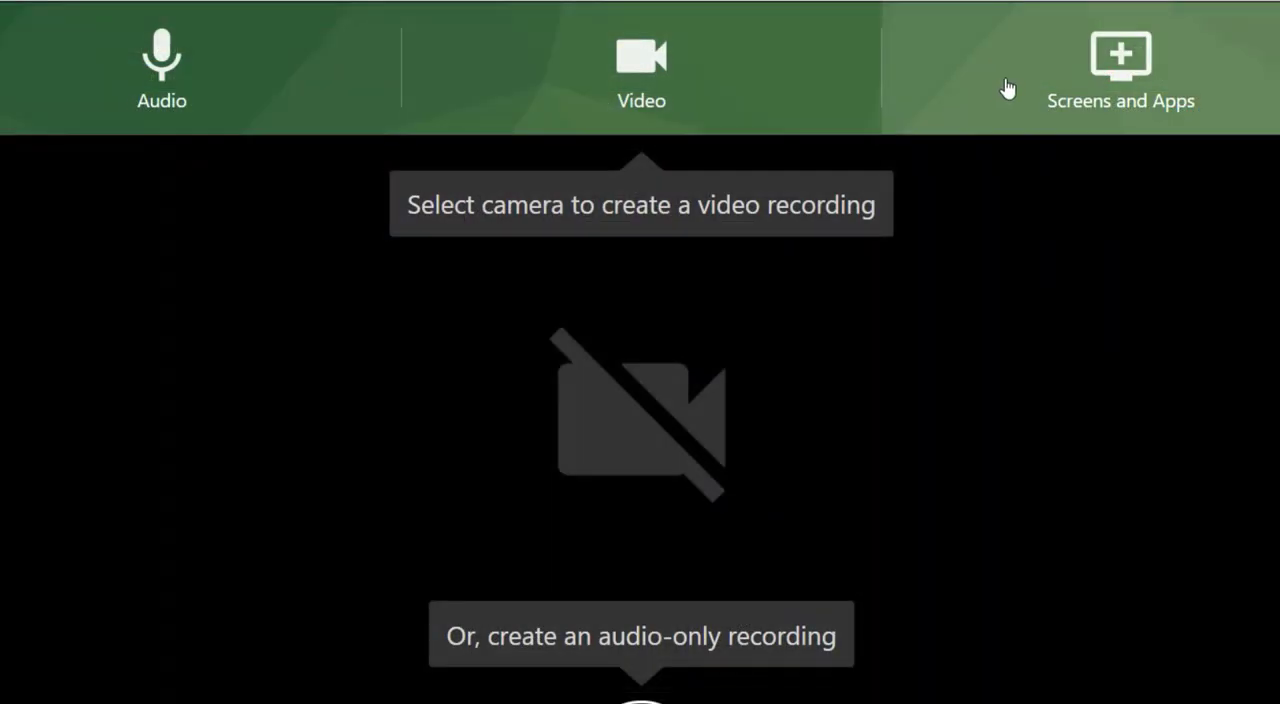
# Step: Select the 'How to Create a Video Using Panopto Capture' Chrome tab as source, audio unshared
pyautogui.click(1121, 60)
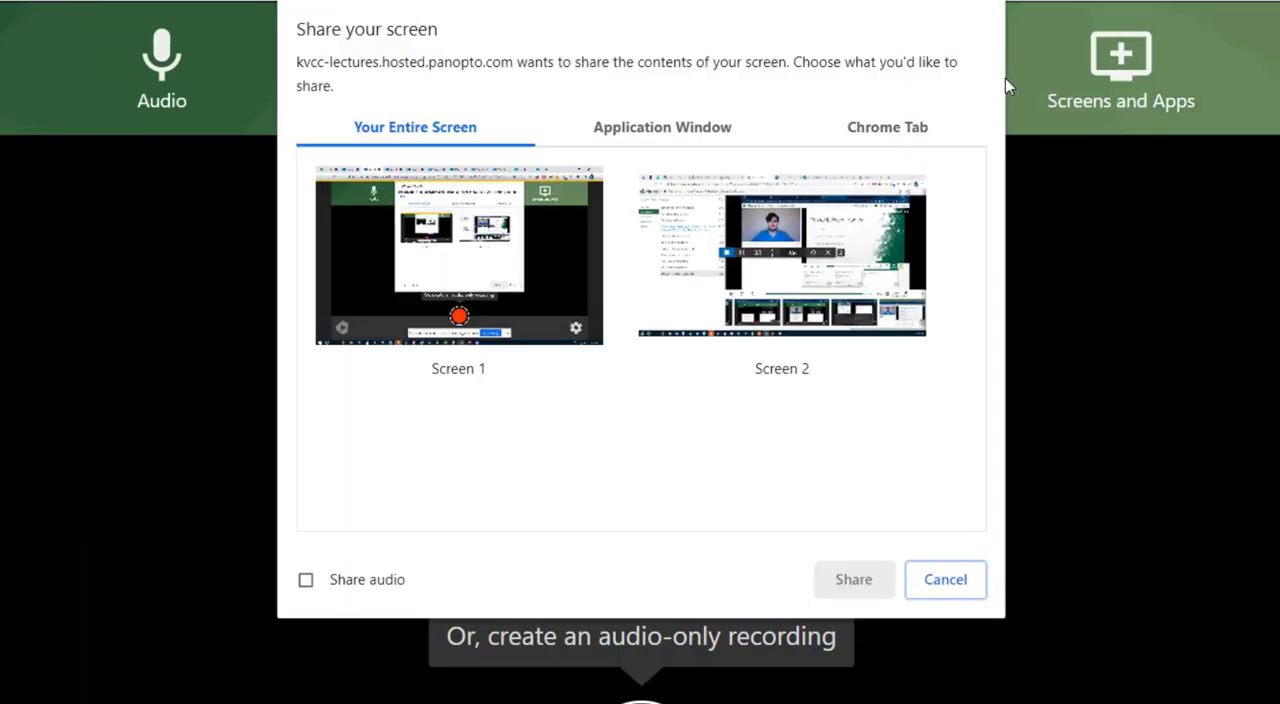
pyautogui.click(662, 127)
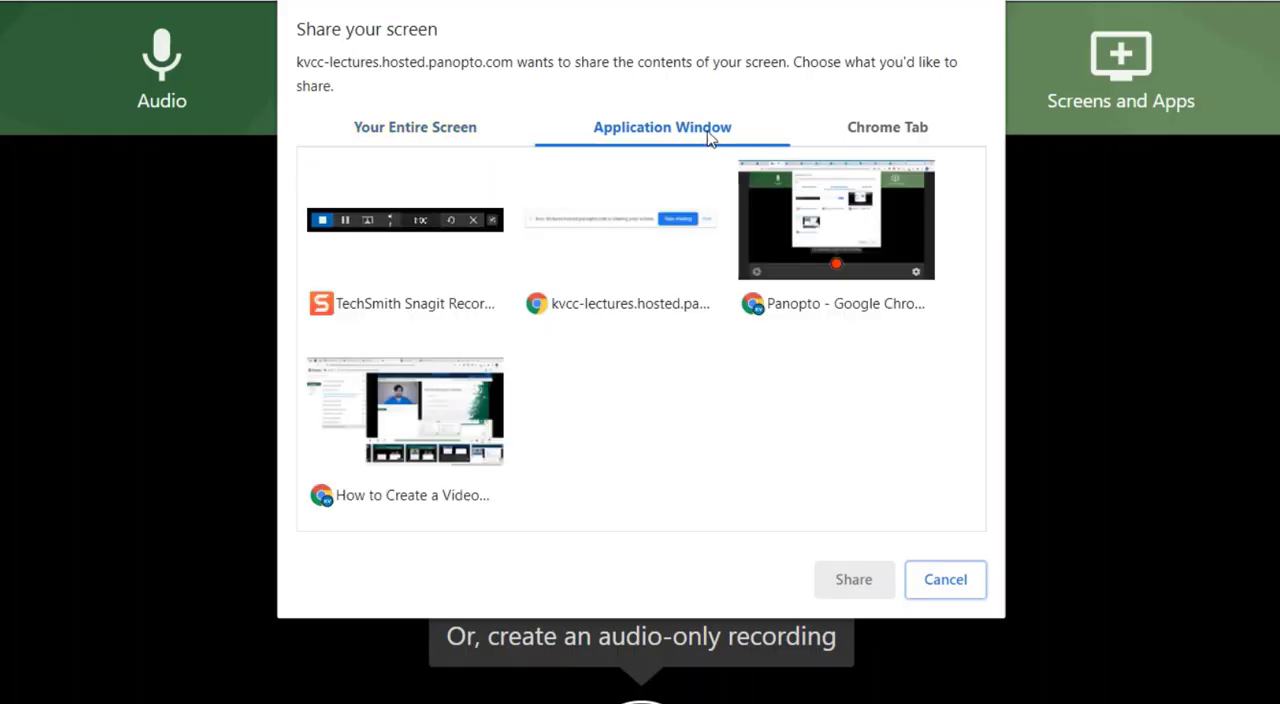
pyautogui.click(887, 127)
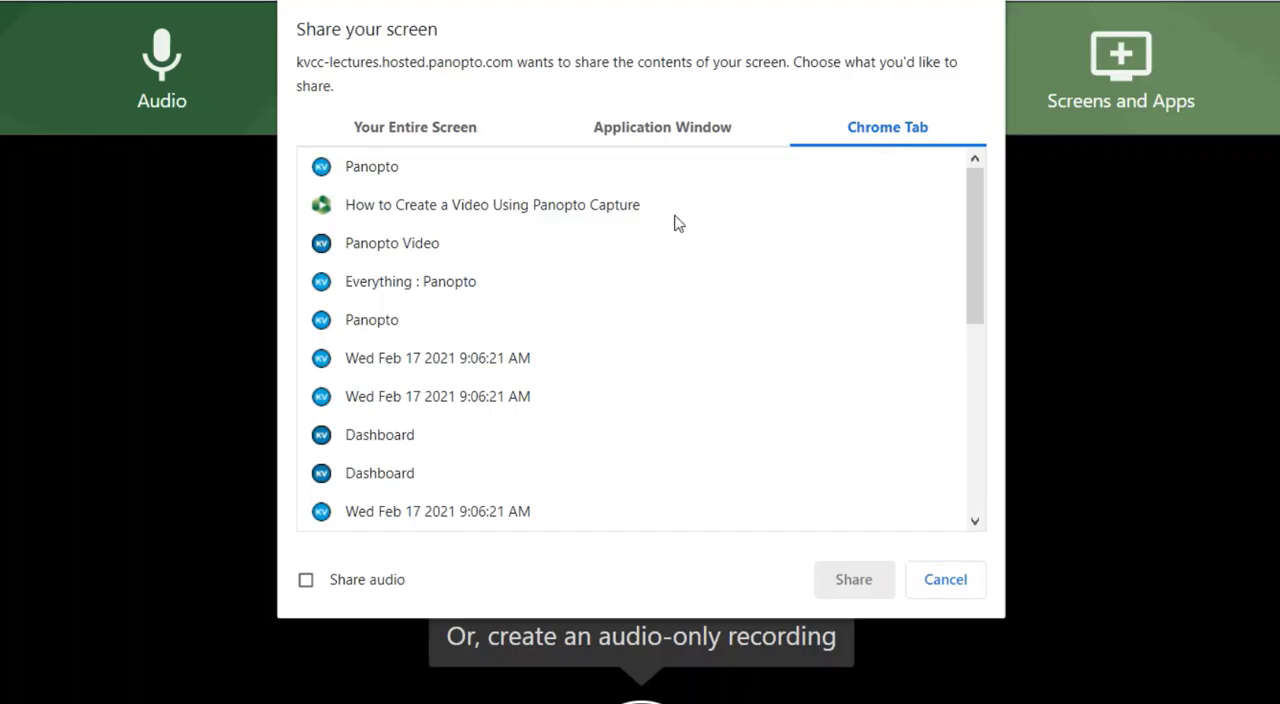
pyautogui.click(492, 204)
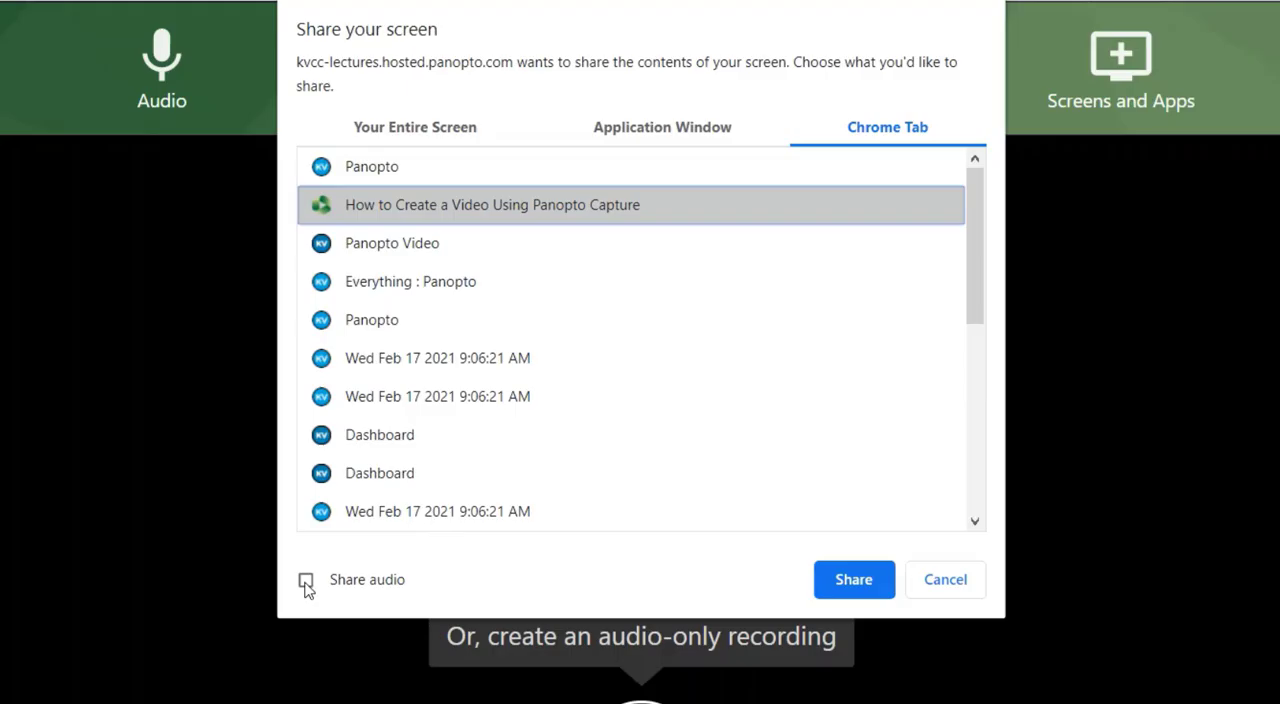
pyautogui.click(307, 580)
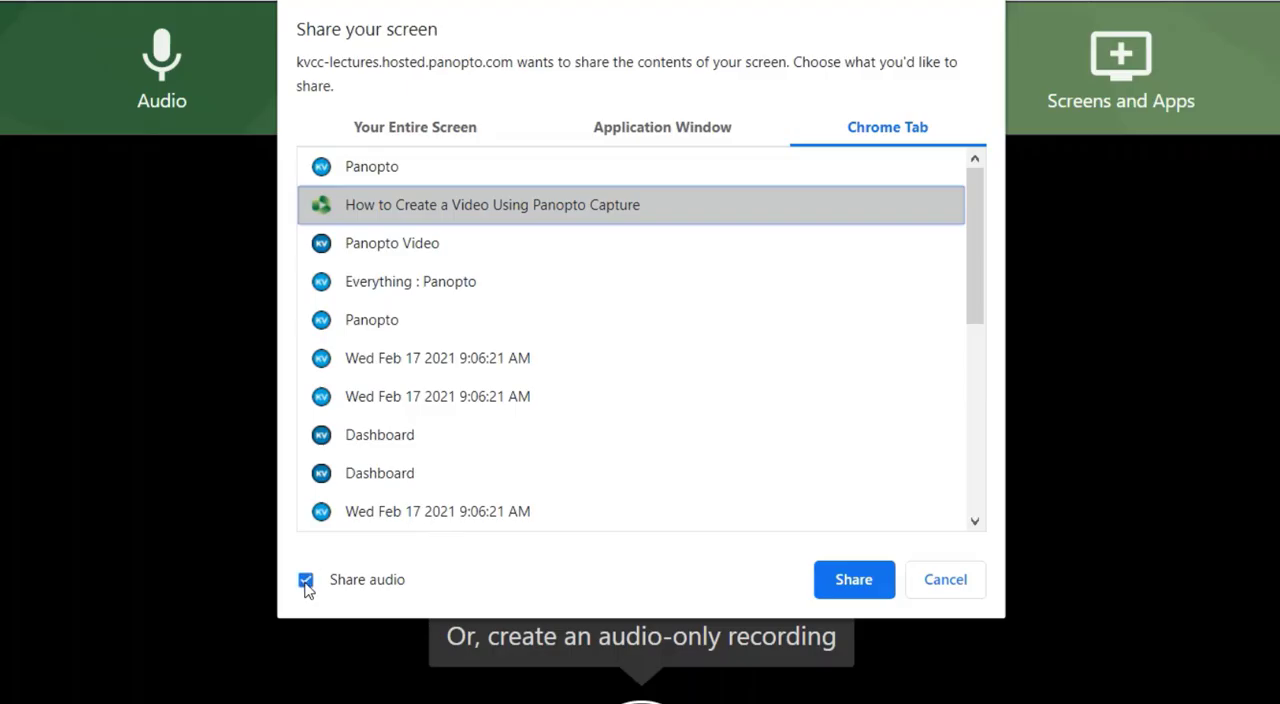
pyautogui.click(306, 579)
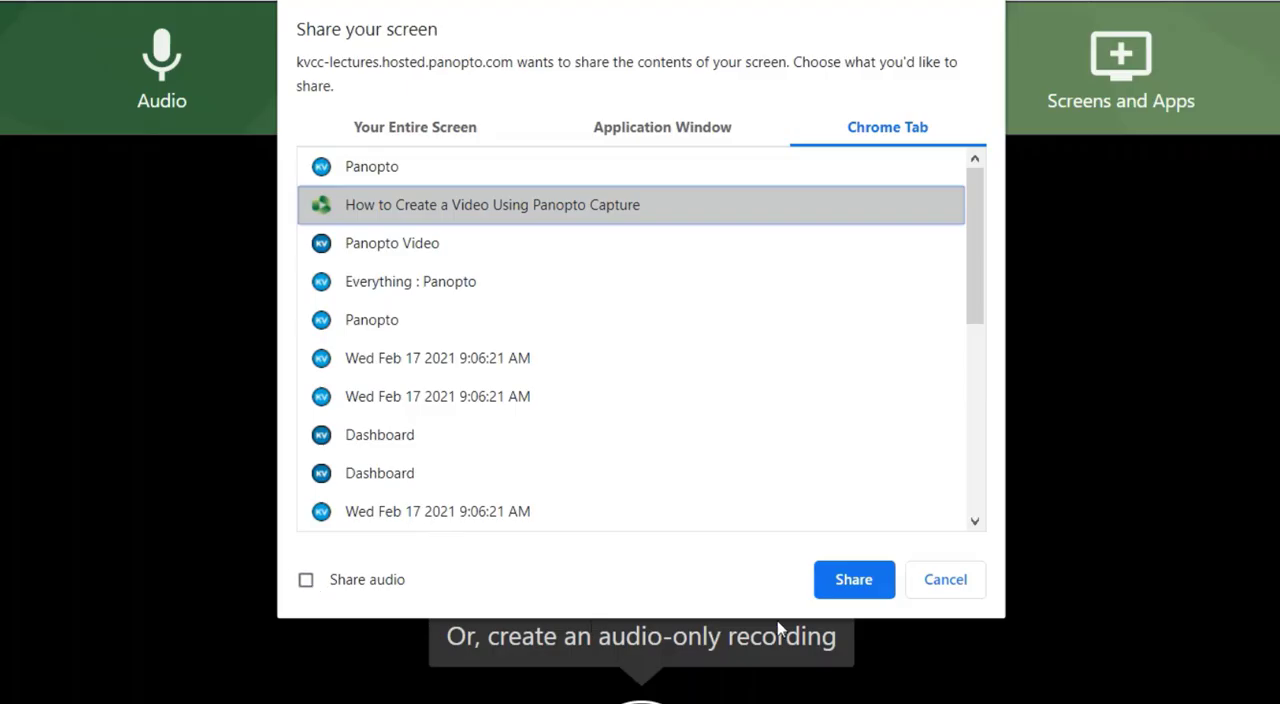
# Step: Share the tutorial tab and record it for about ten seconds
pyautogui.click(853, 579)
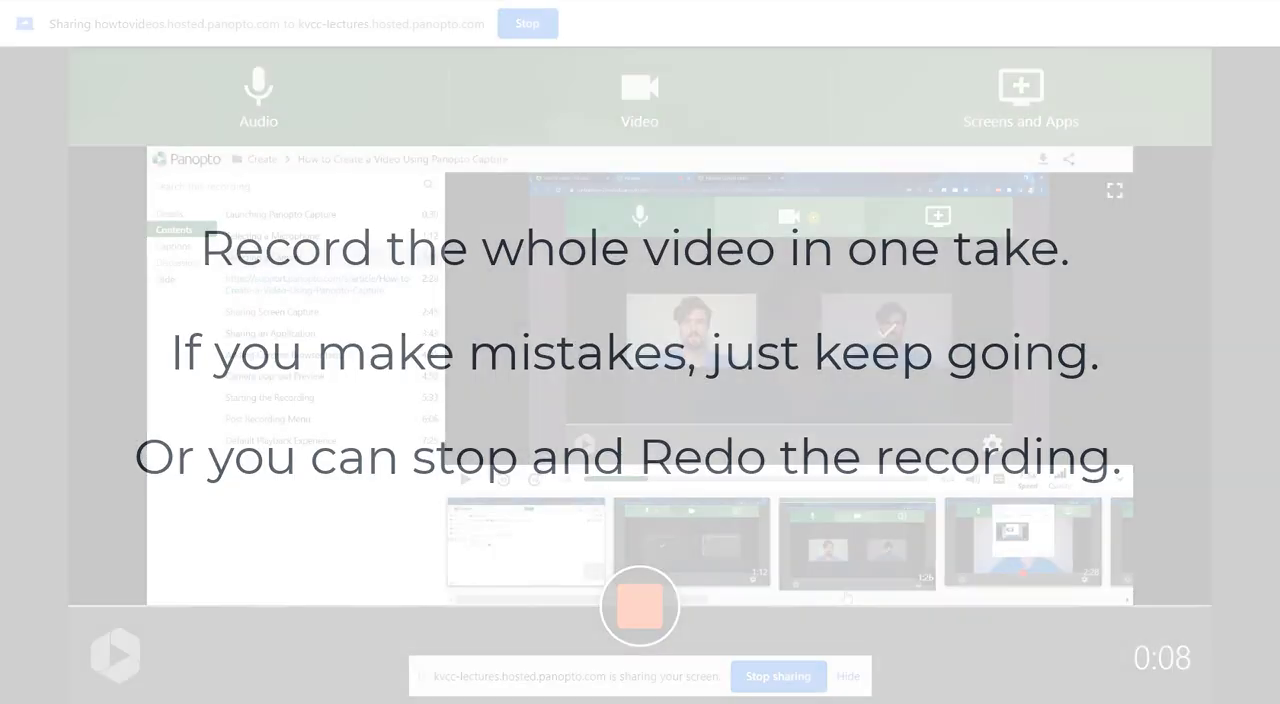
pyautogui.click(638, 605)
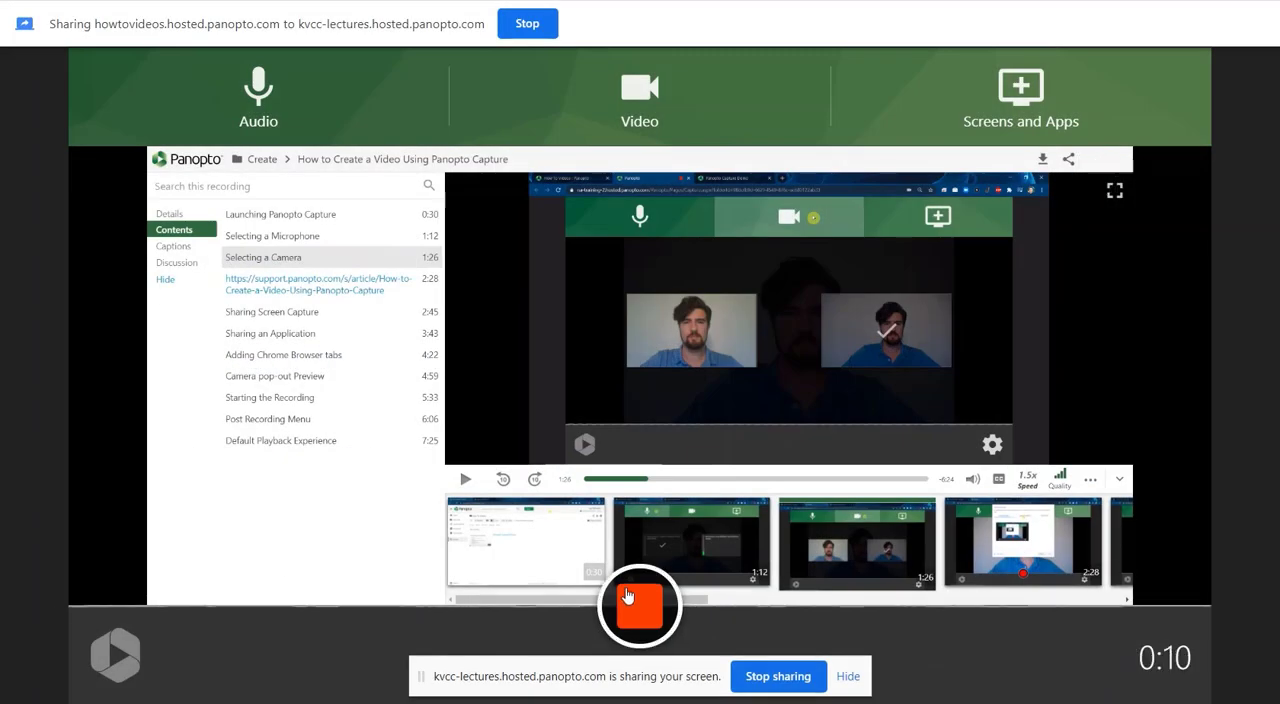
# Step: Stop recording, then expand Canvas and Winter 2021 BIO 101 in the folder dropdown
pyautogui.click(637, 606)
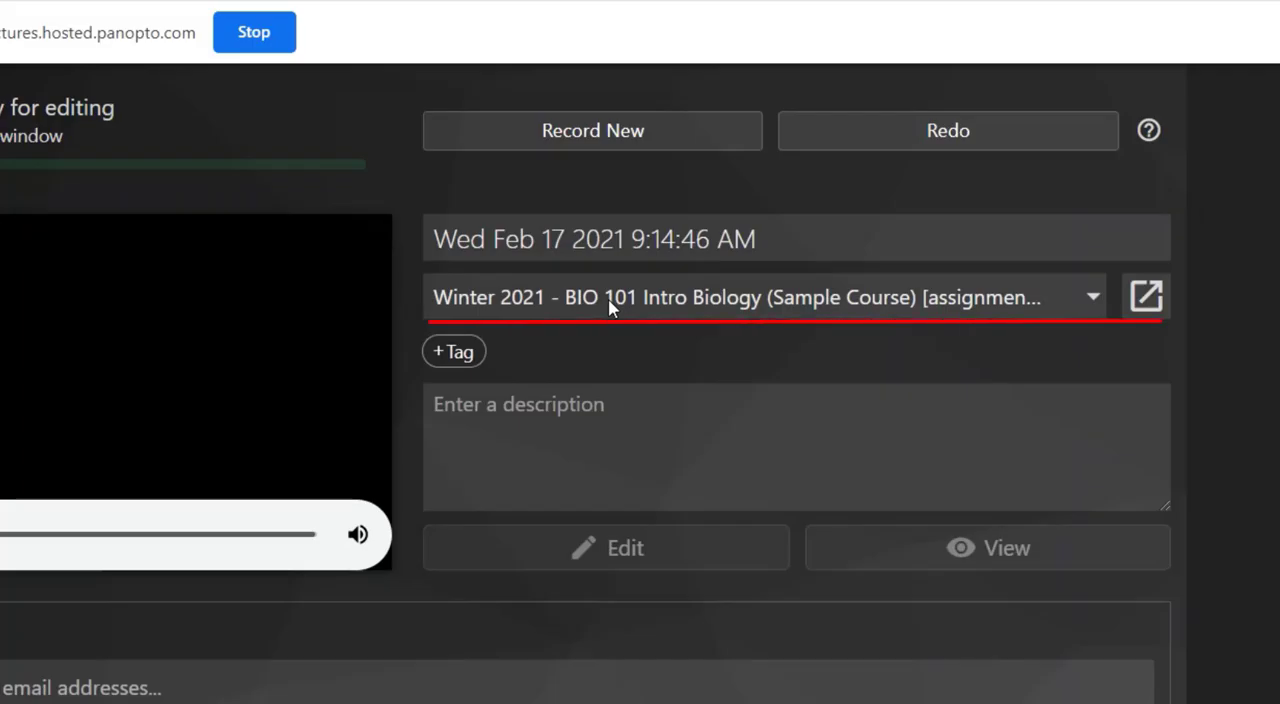
pyautogui.click(760, 297)
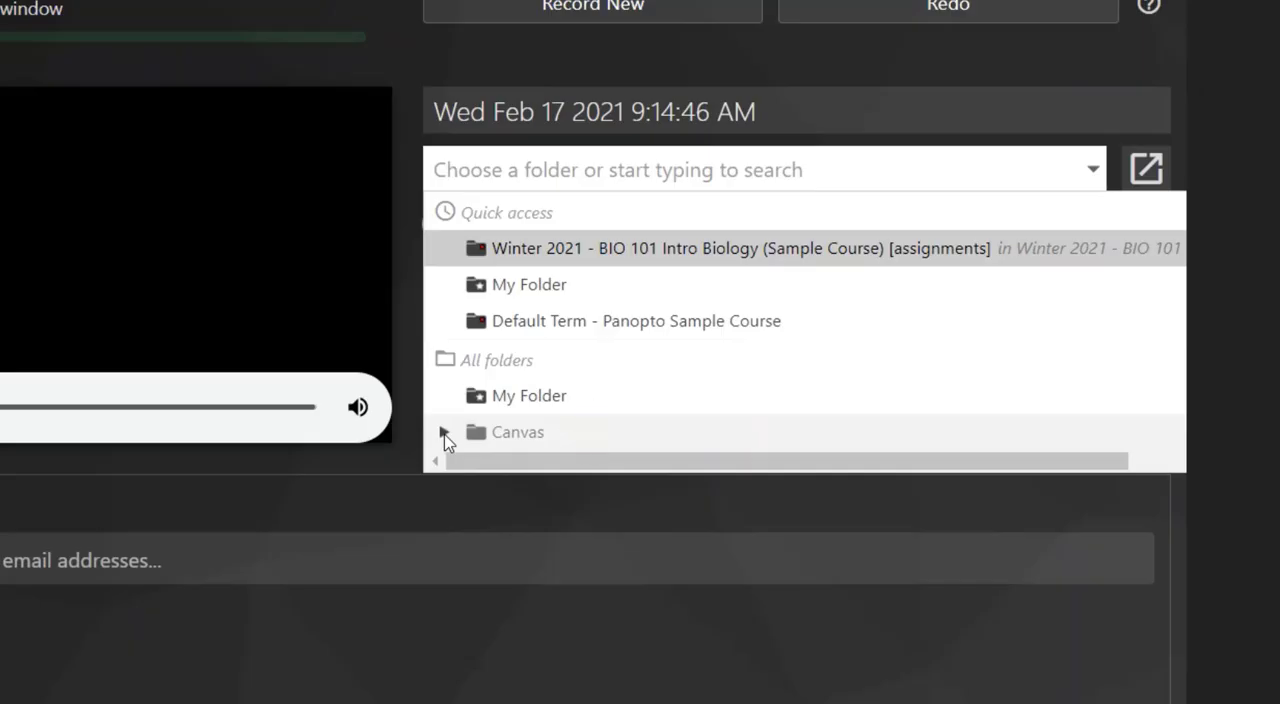
pyautogui.click(446, 434)
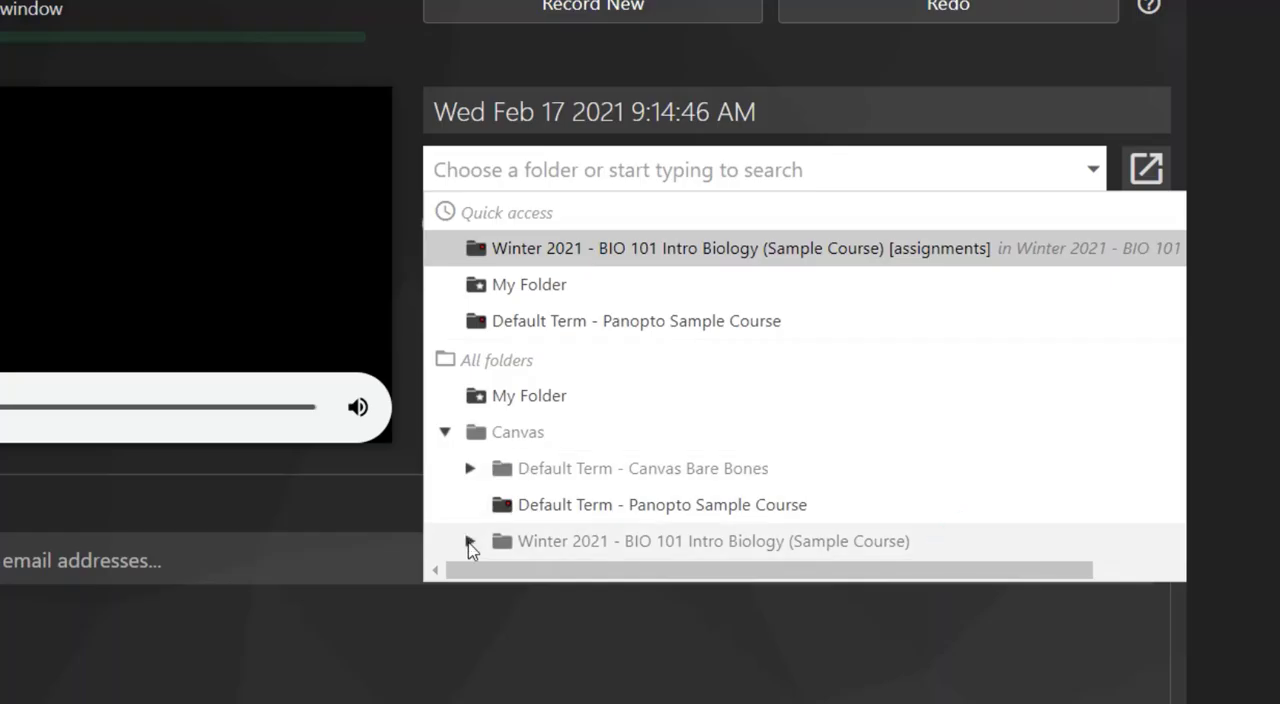
pyautogui.click(472, 545)
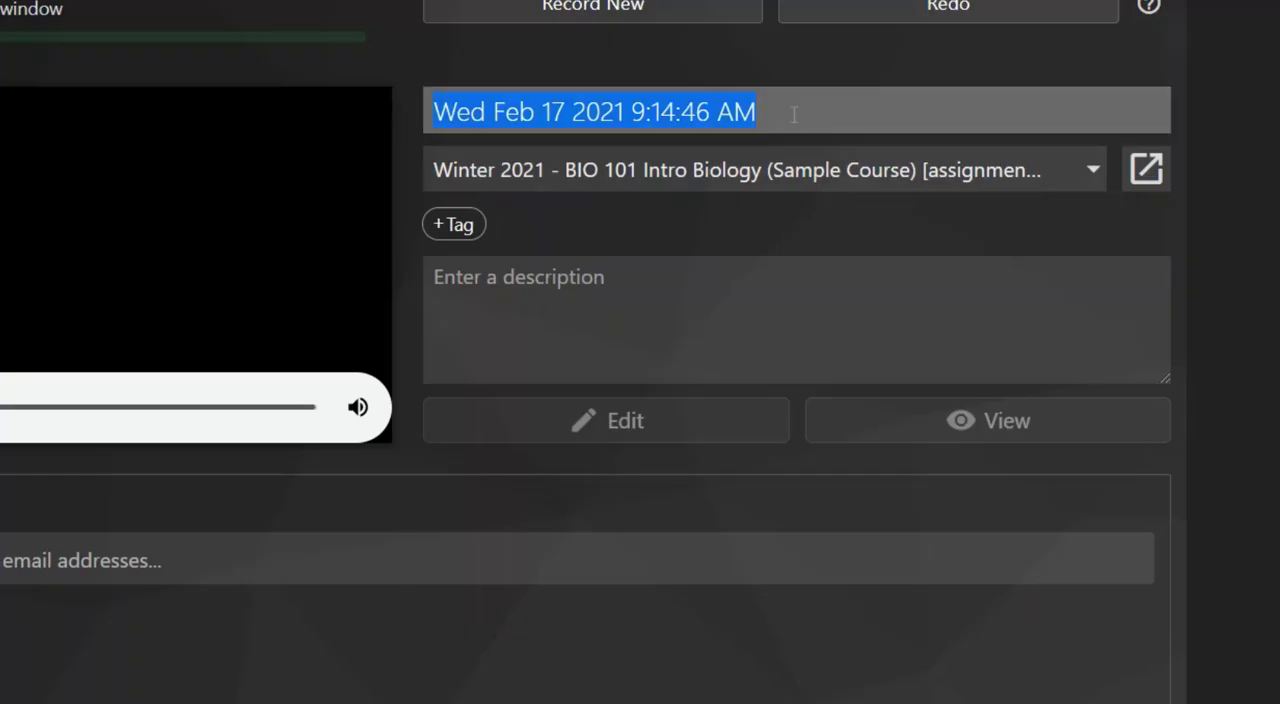
# Step: Title it 'Final Presentation' and describe it as 'This is my final presentation for BIO 101'
pyautogui.write('Final Presentati')
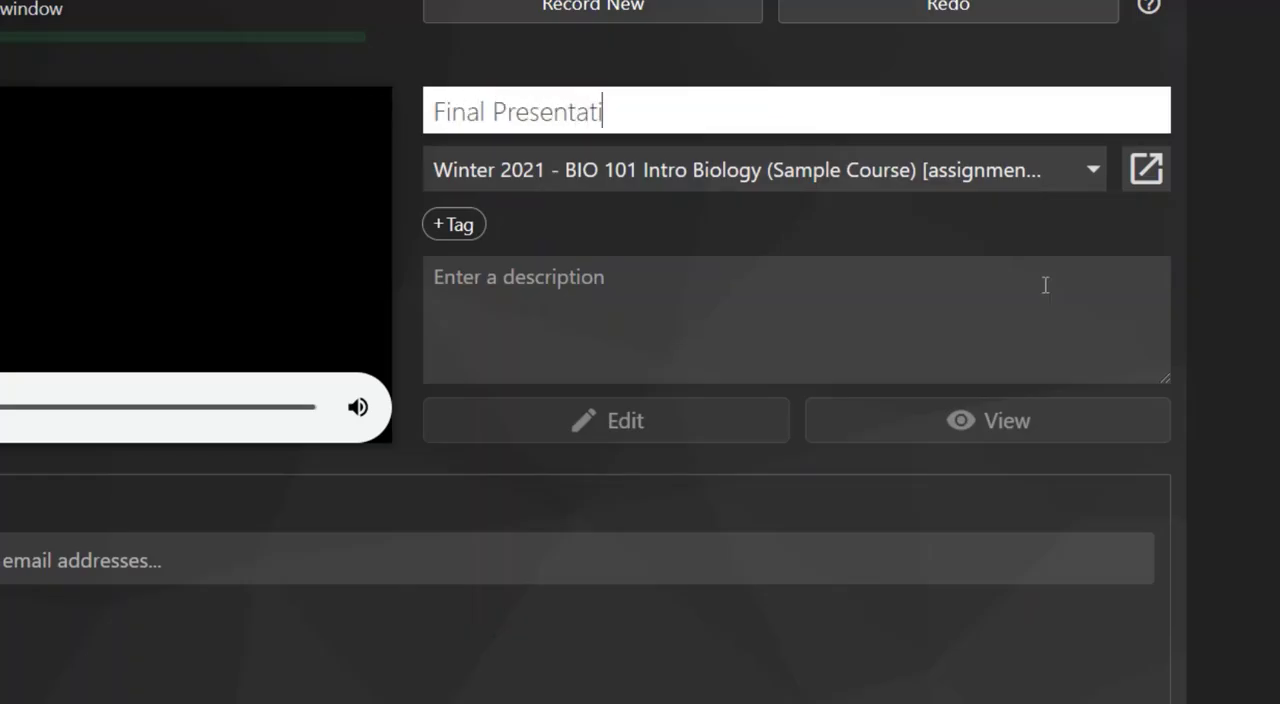
pyautogui.click(760, 330)
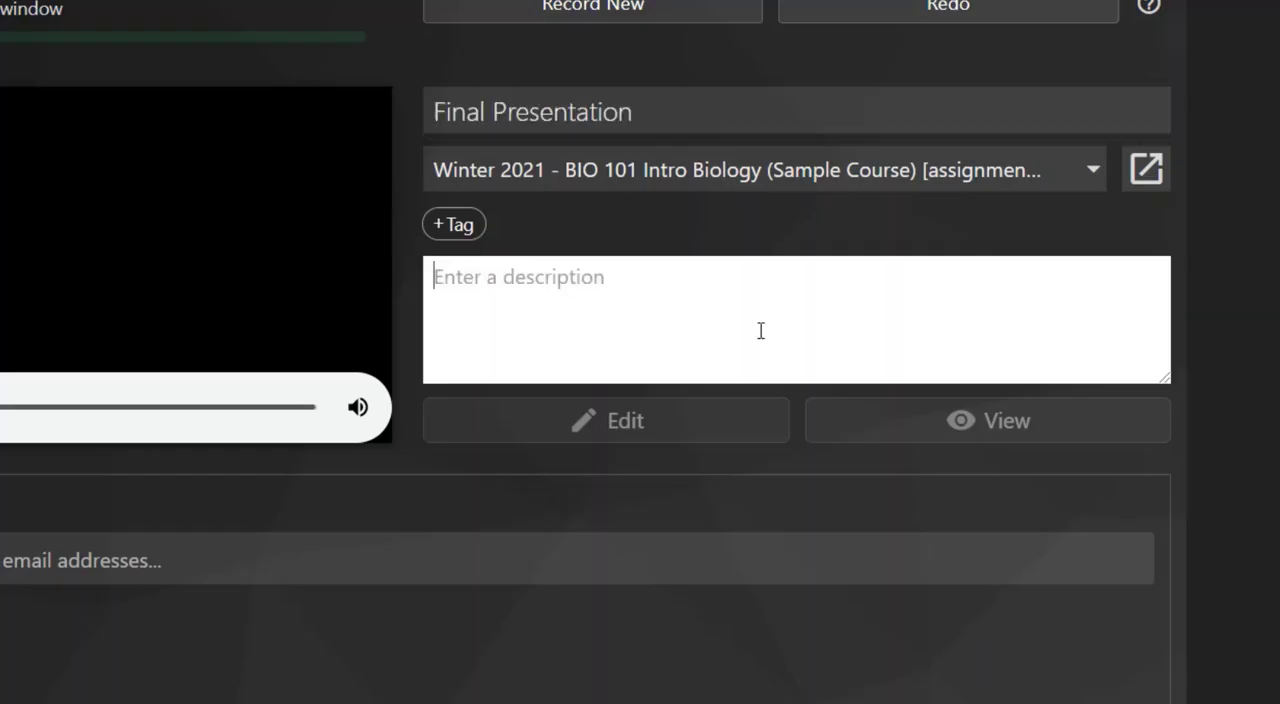
pyautogui.write('This is my final p')
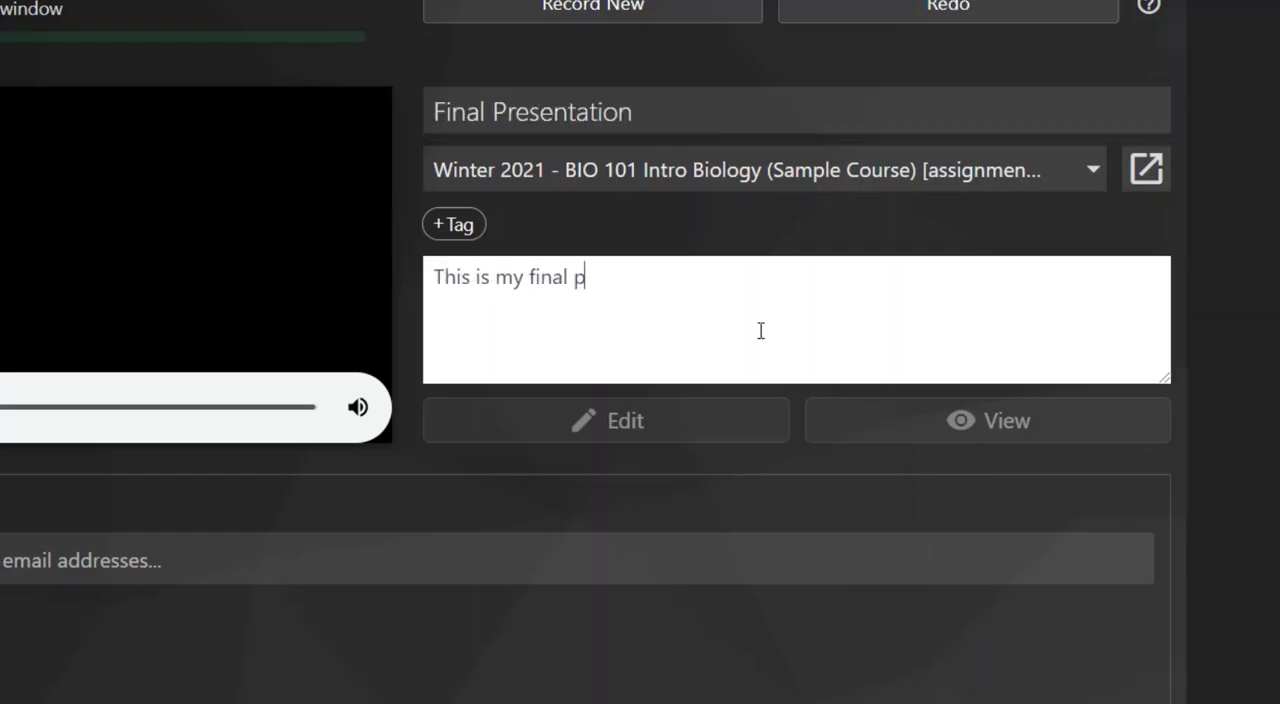
pyautogui.write('resentation for')
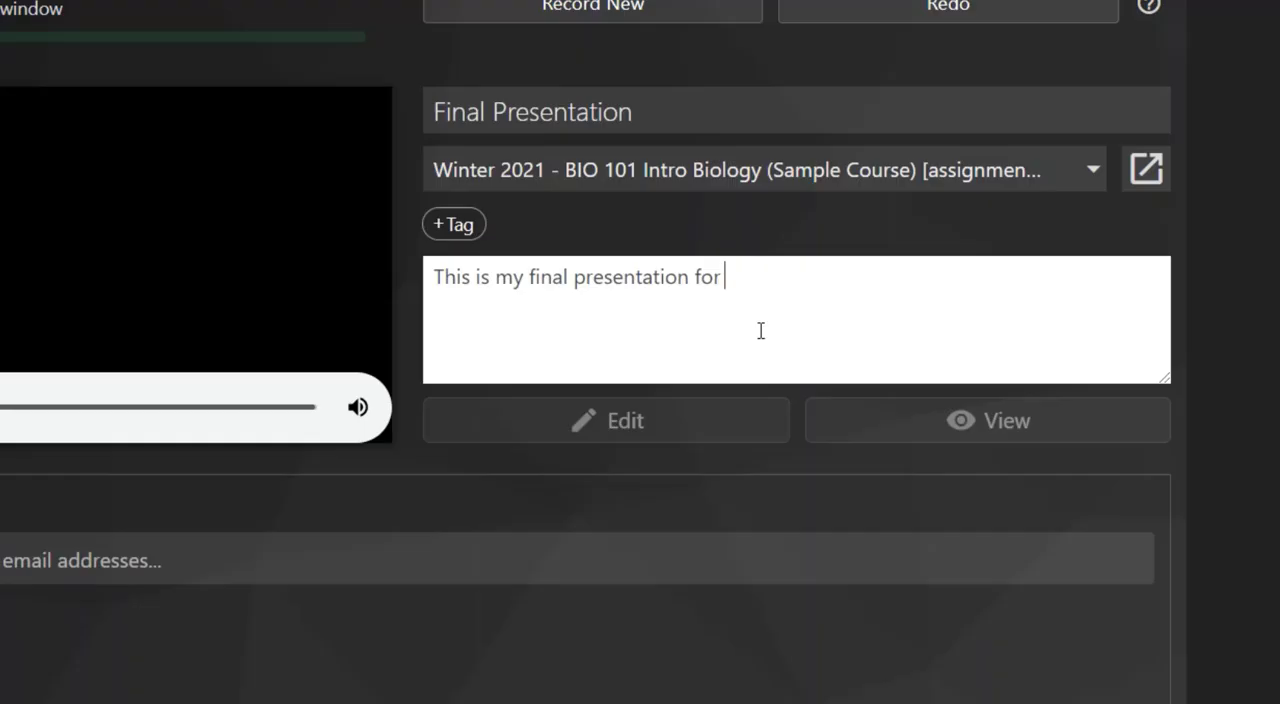
pyautogui.write('BIO 101')
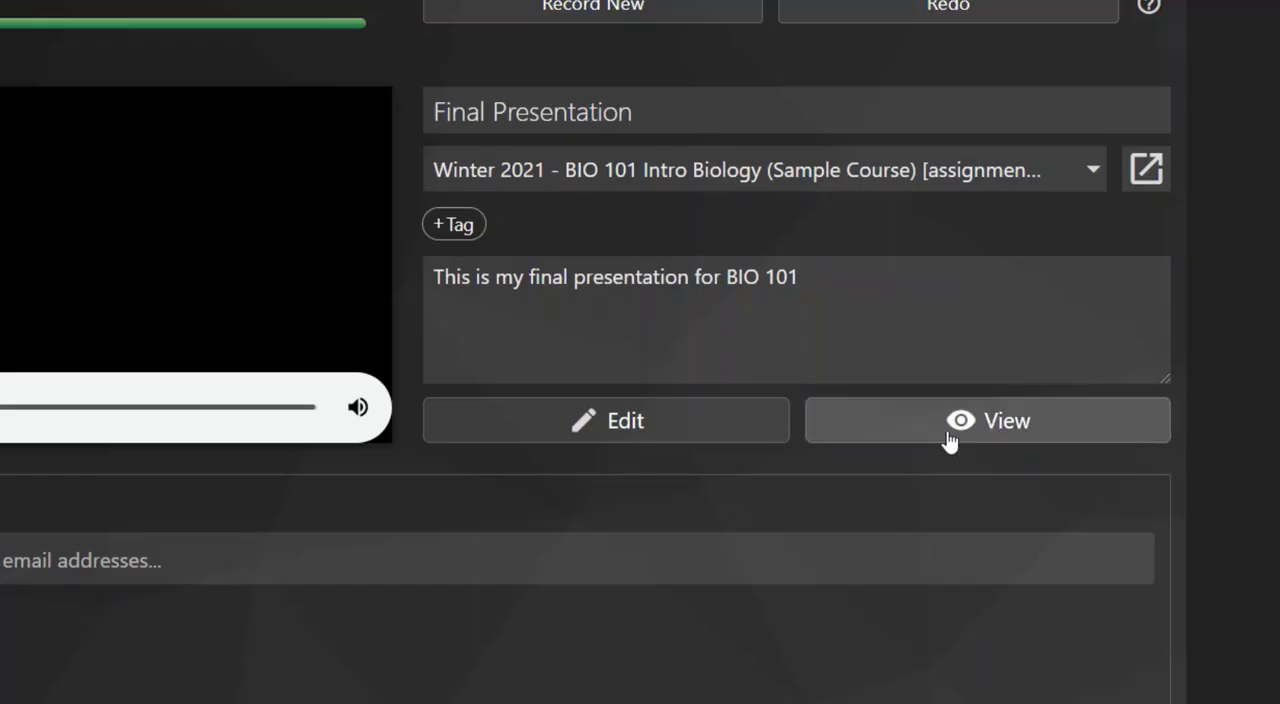
# Step: In the session settings, set the folder to Winter 2021 BIO 101 [assignments]
pyautogui.click(986, 420)
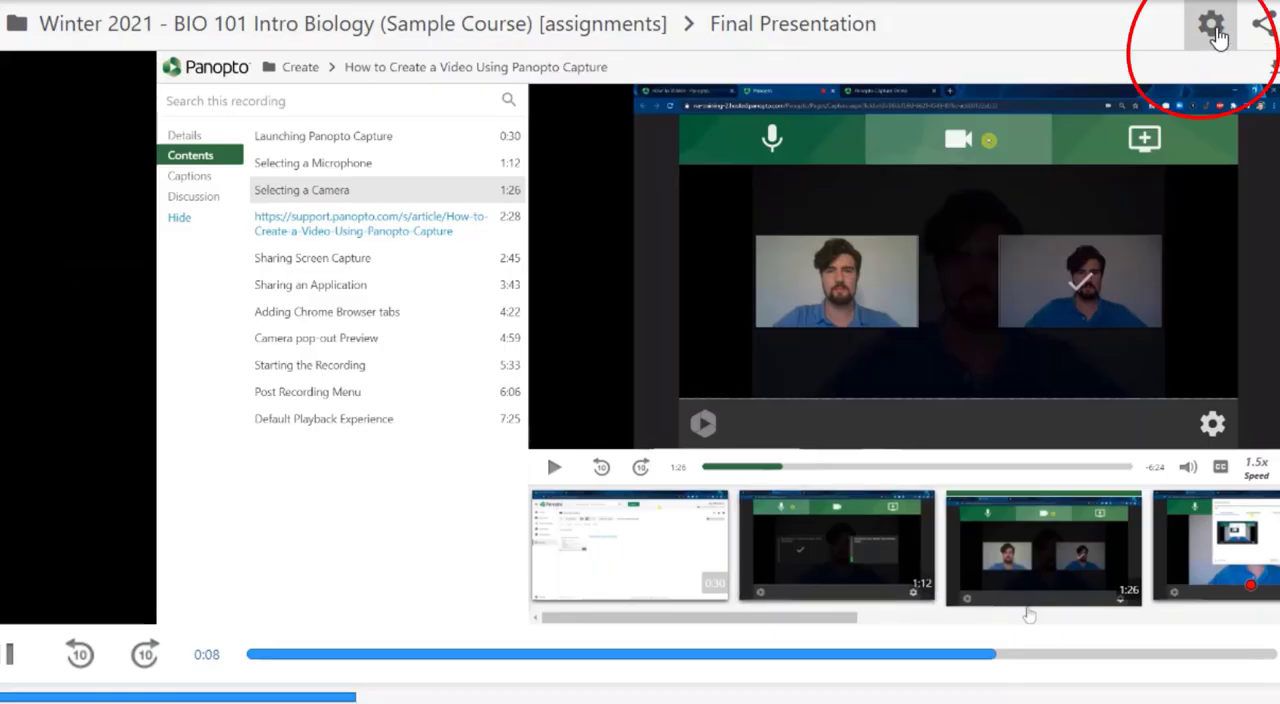
pyautogui.click(1206, 28)
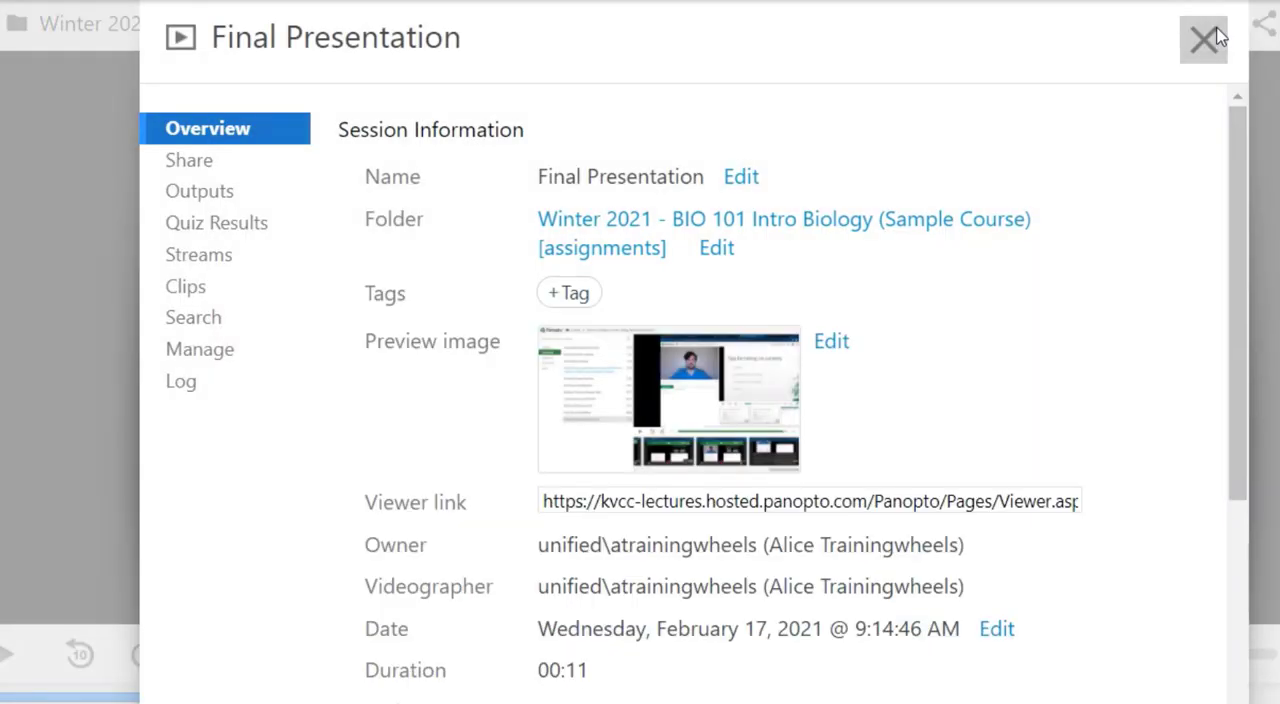
pyautogui.moveTo(716, 248)
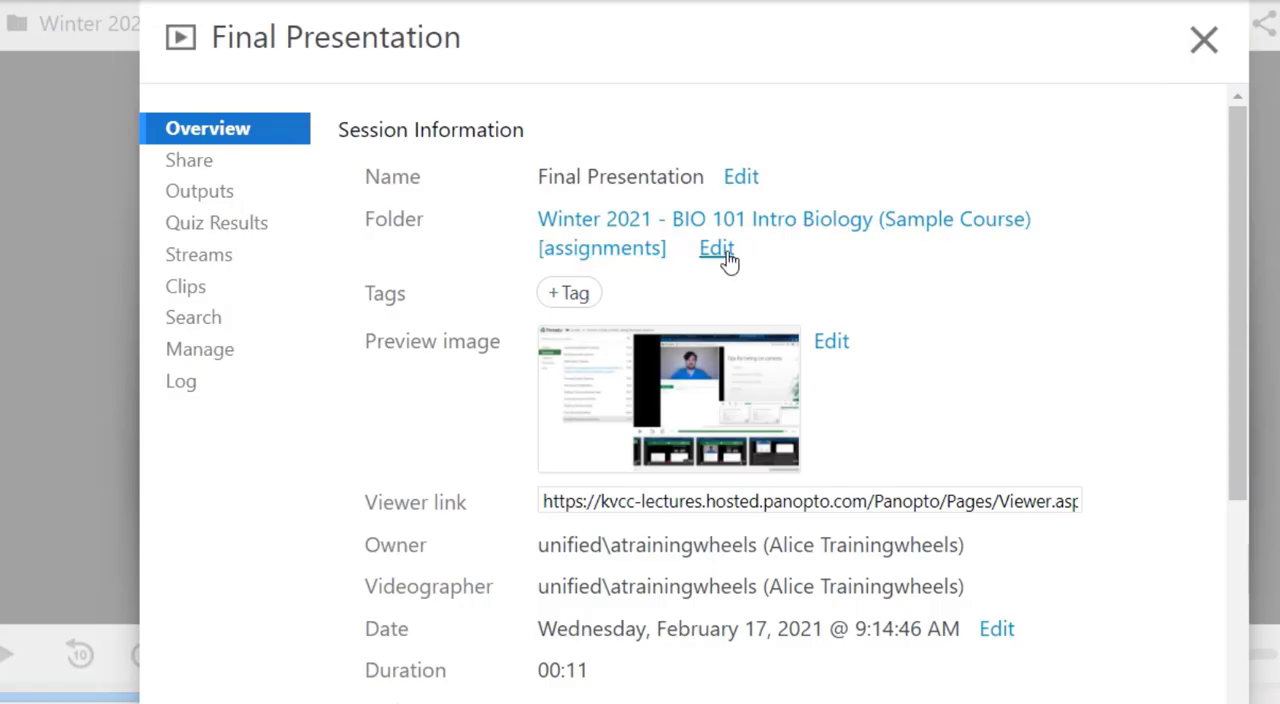
pyautogui.click(716, 248)
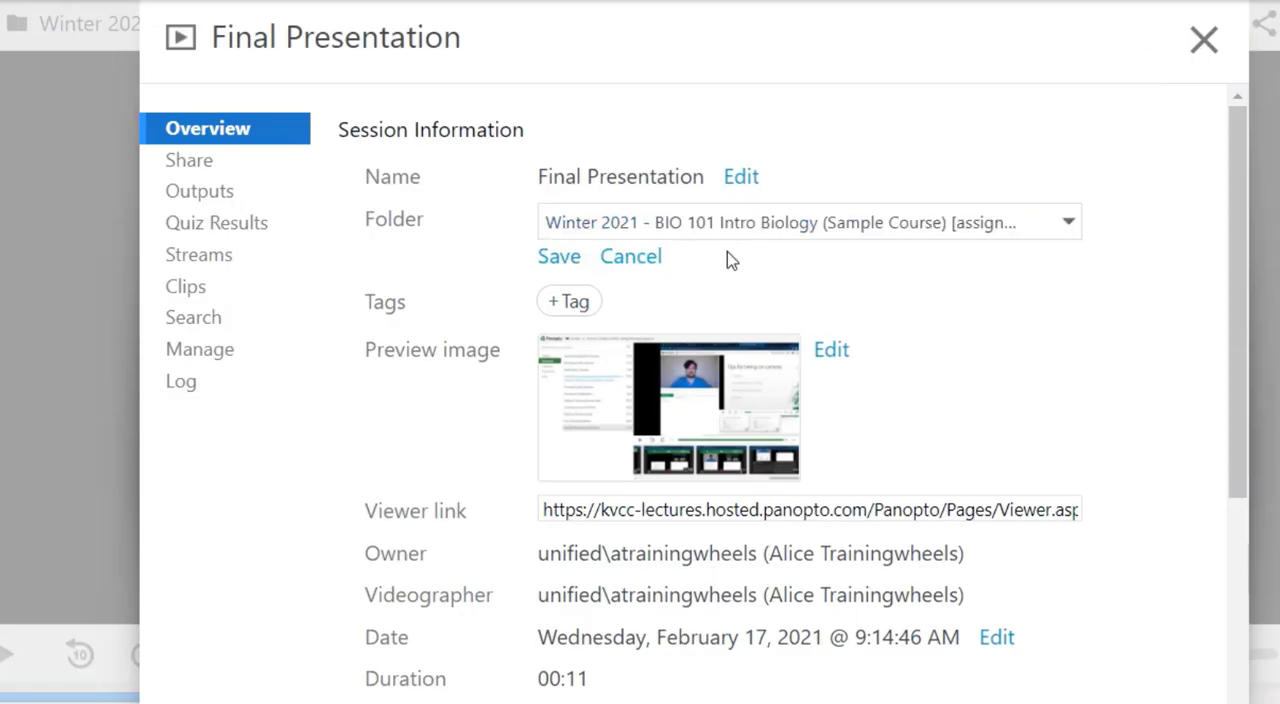
pyautogui.write('BIO')
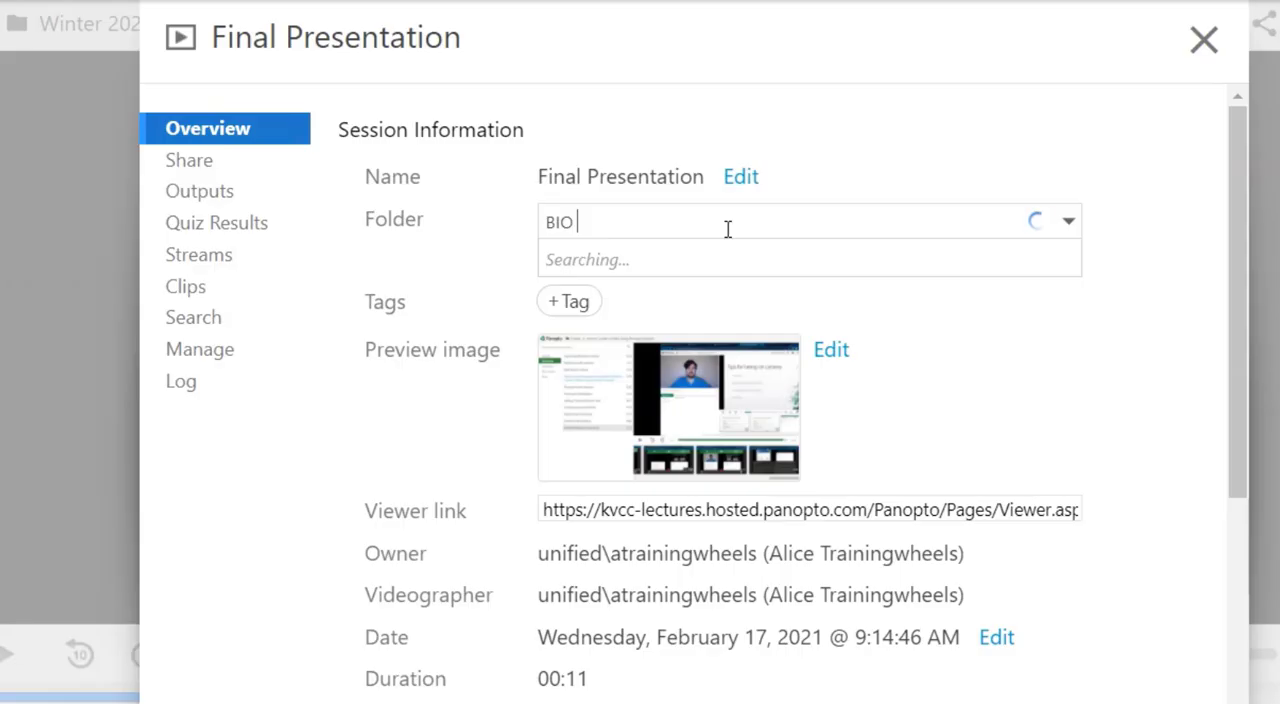
pyautogui.write('101')
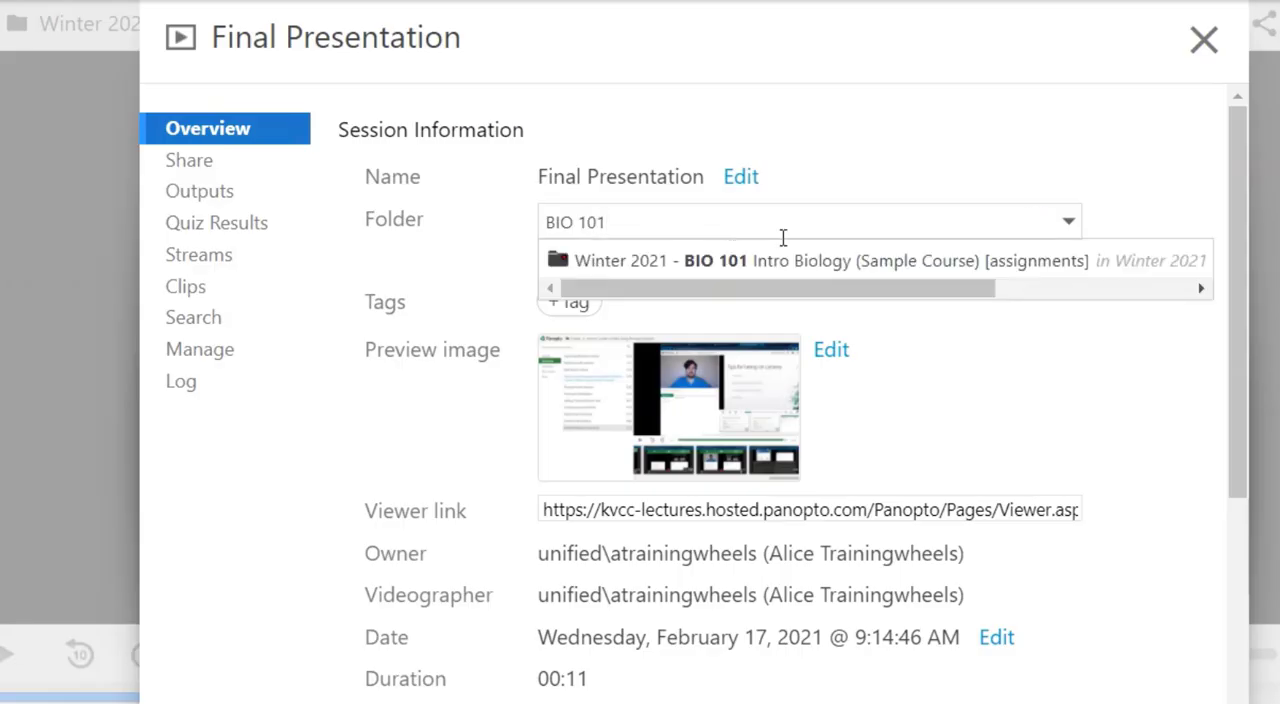
pyautogui.click(830, 260)
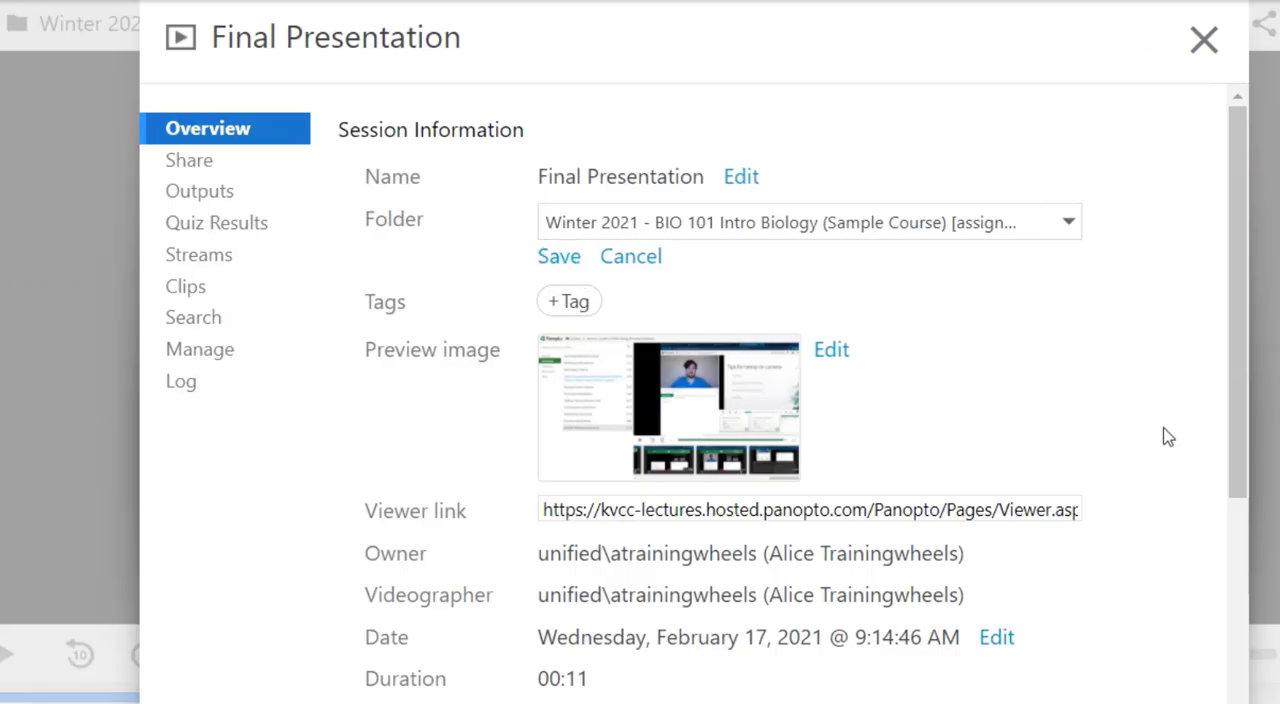
# Step: Open Final Presentation in the Panopto video editor
pyautogui.click(1202, 36)
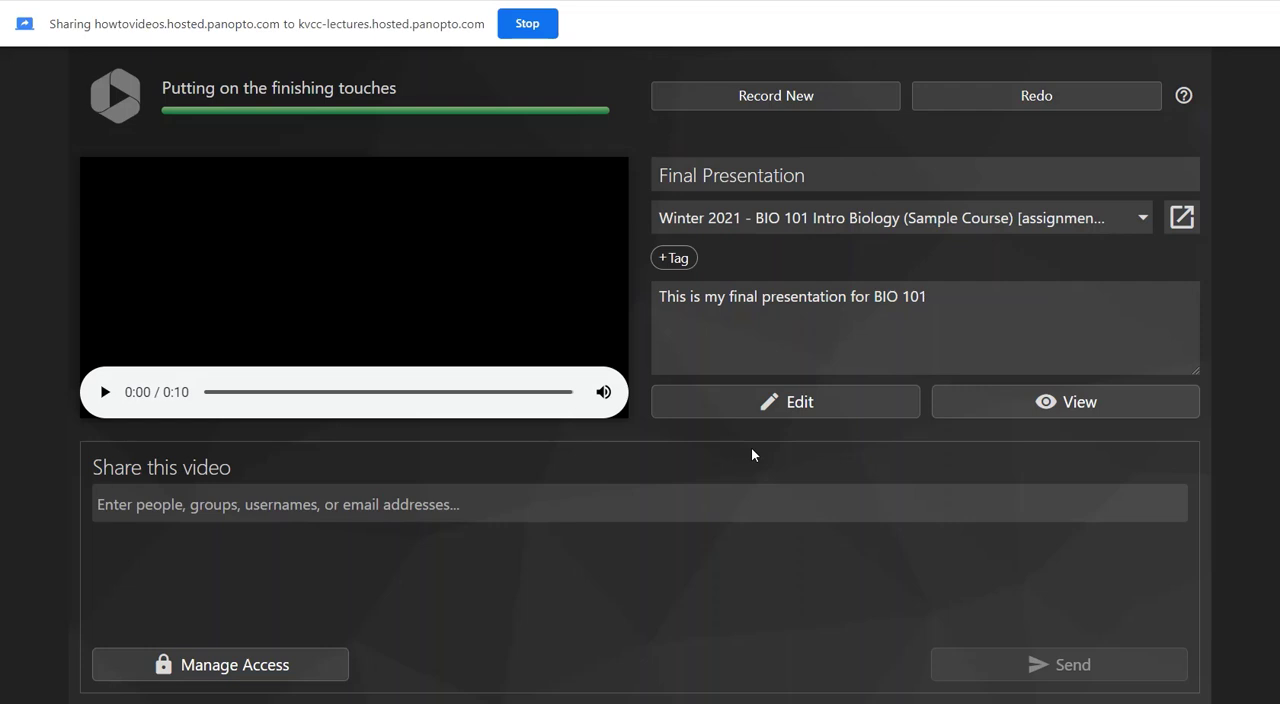
pyautogui.moveTo(800, 462)
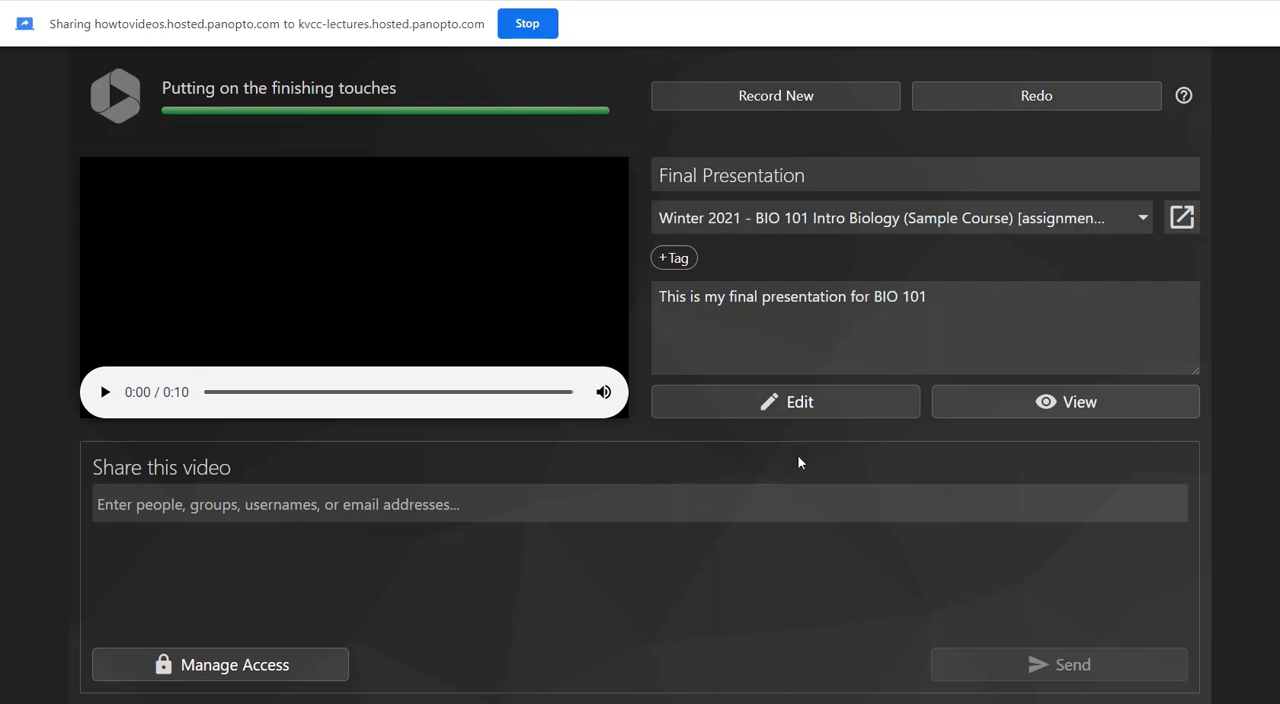
pyautogui.moveTo(862, 415)
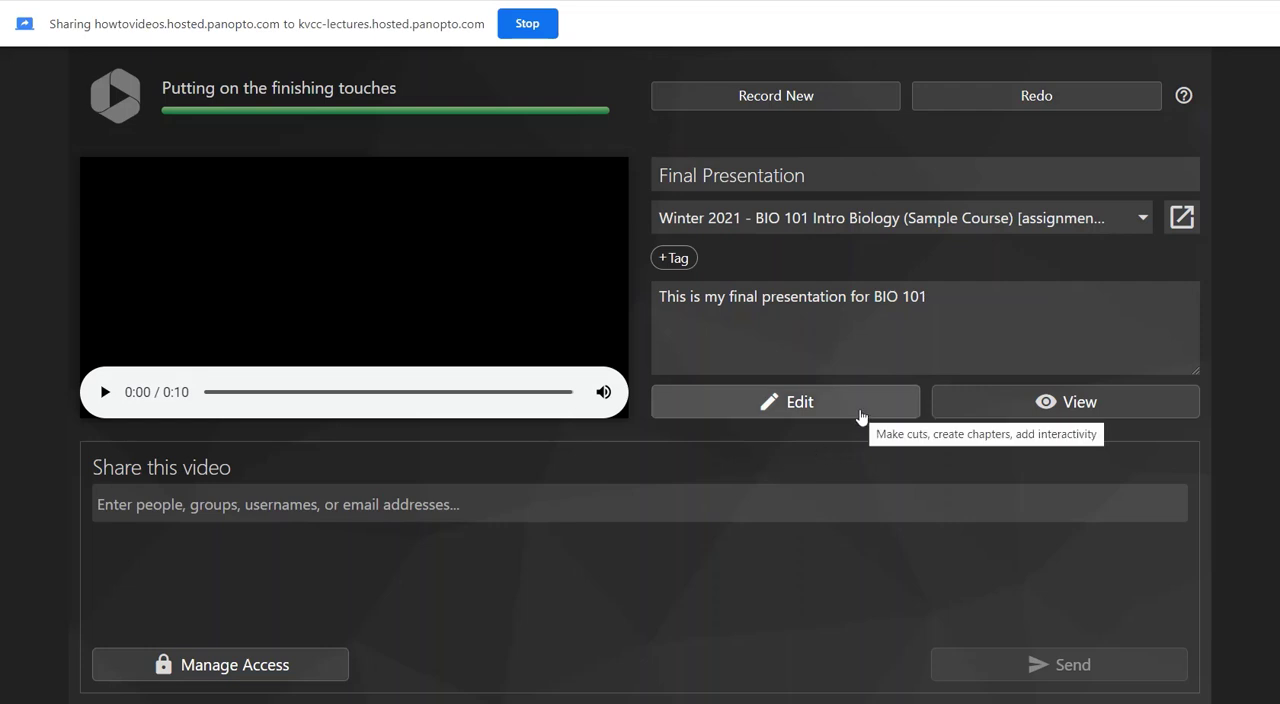
pyautogui.click(785, 401)
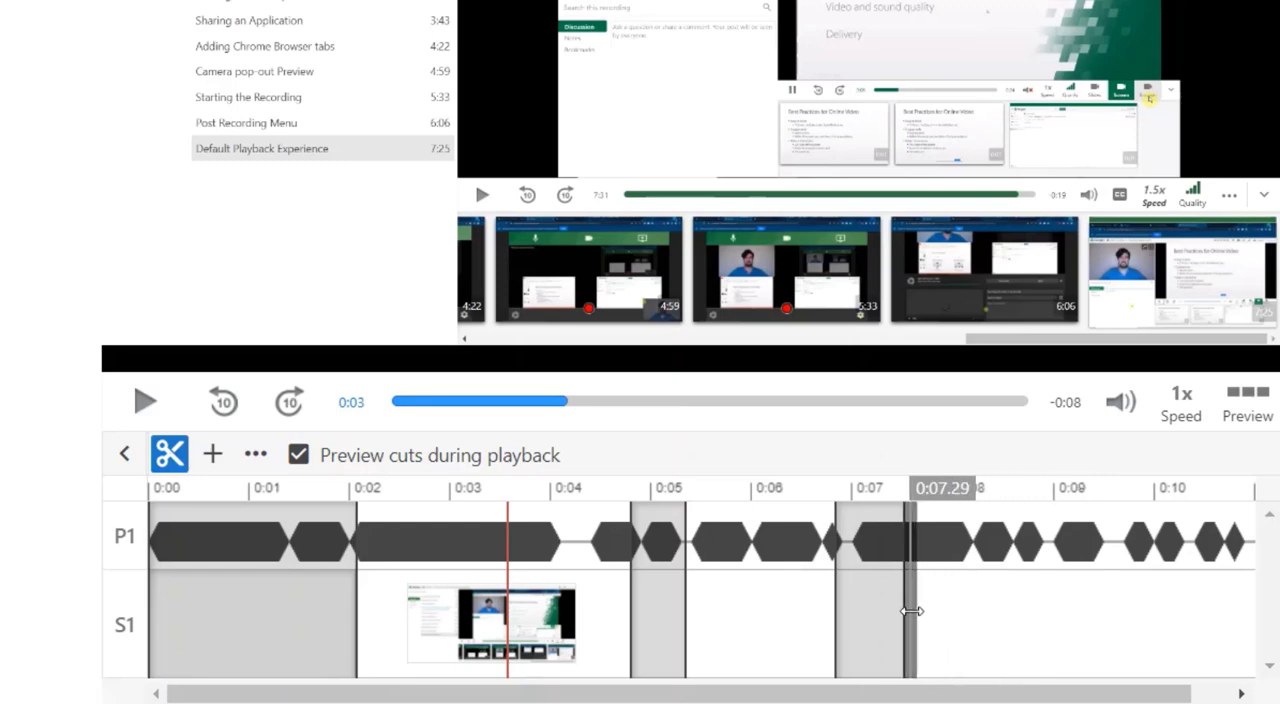
# Step: Adjust the timeline cut so only the opening two seconds are removed
pyautogui.moveTo(910, 612); pyautogui.dragTo(890, 612)
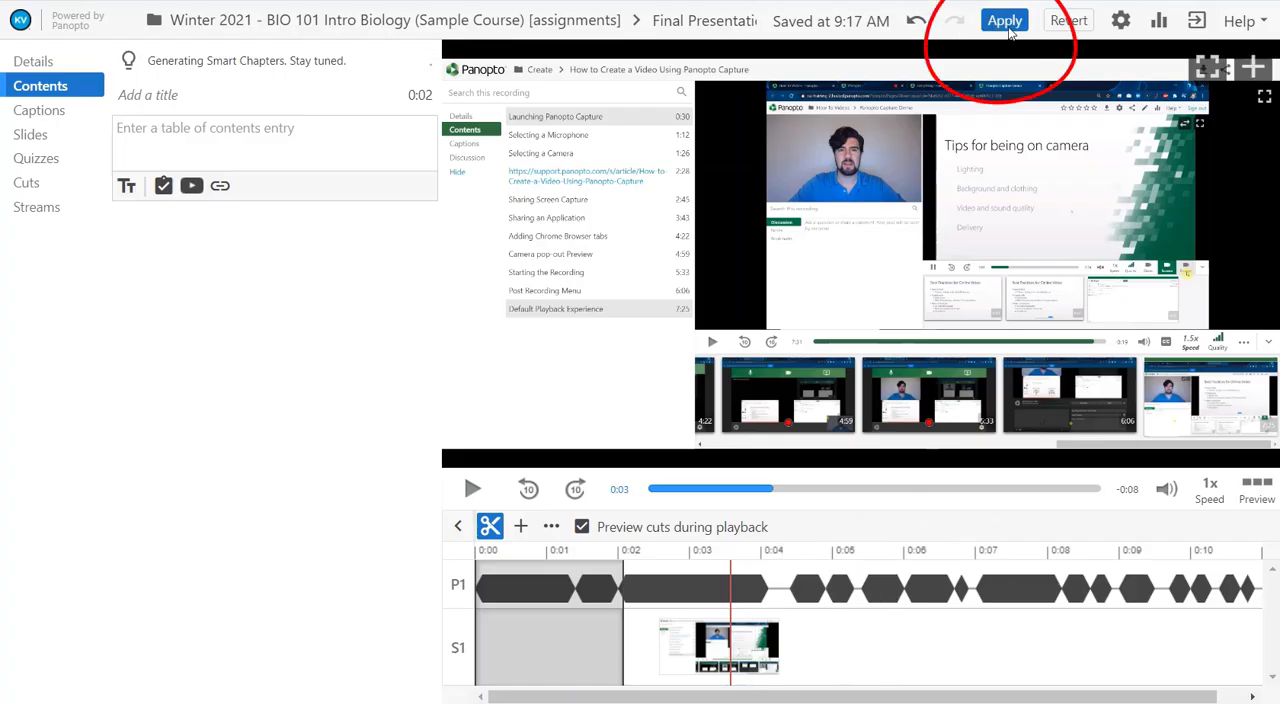
# Step: Apply the trimmed cut to Final Presentation and confirm closing the editor
pyautogui.click(1010, 19)
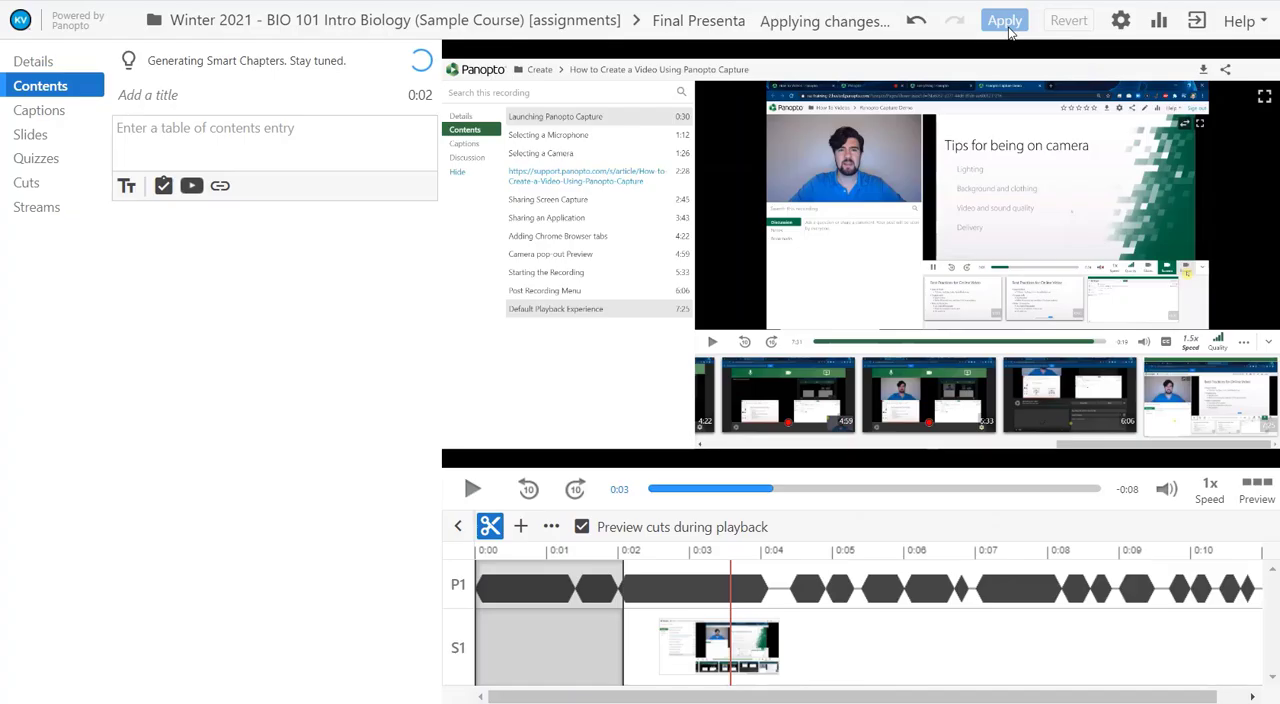
pyautogui.click(1008, 20)
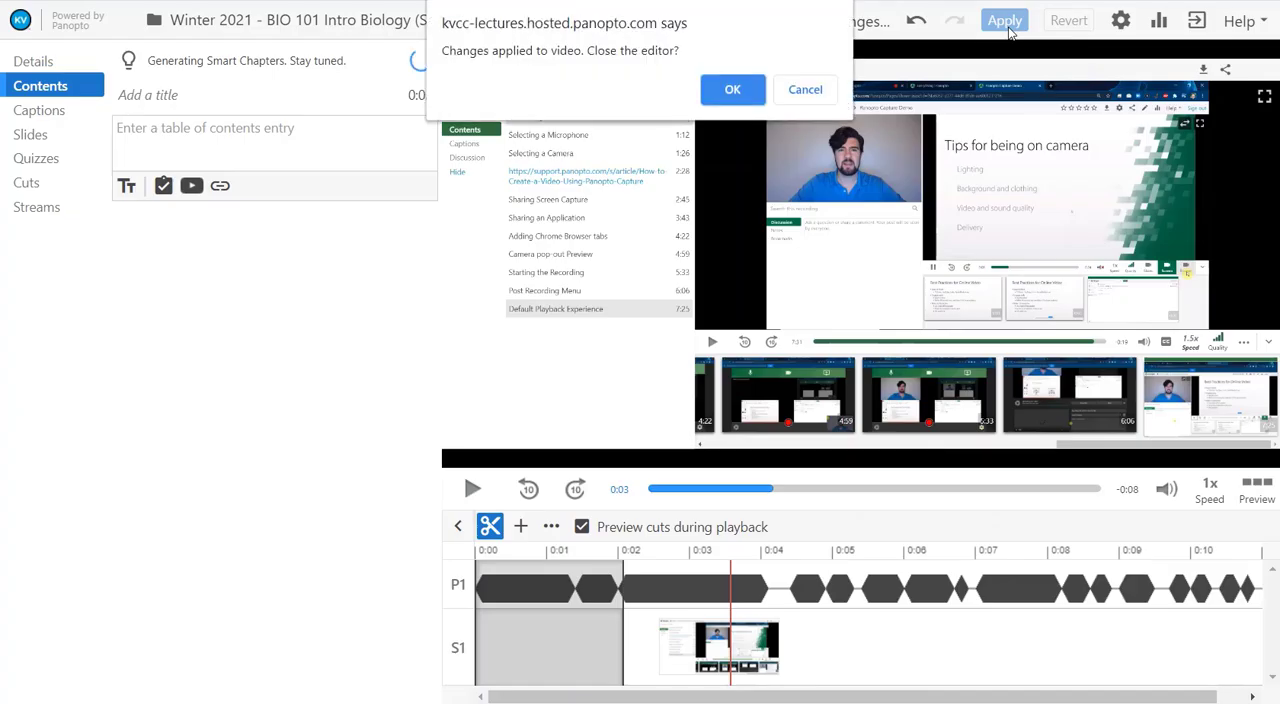
pyautogui.click(733, 89)
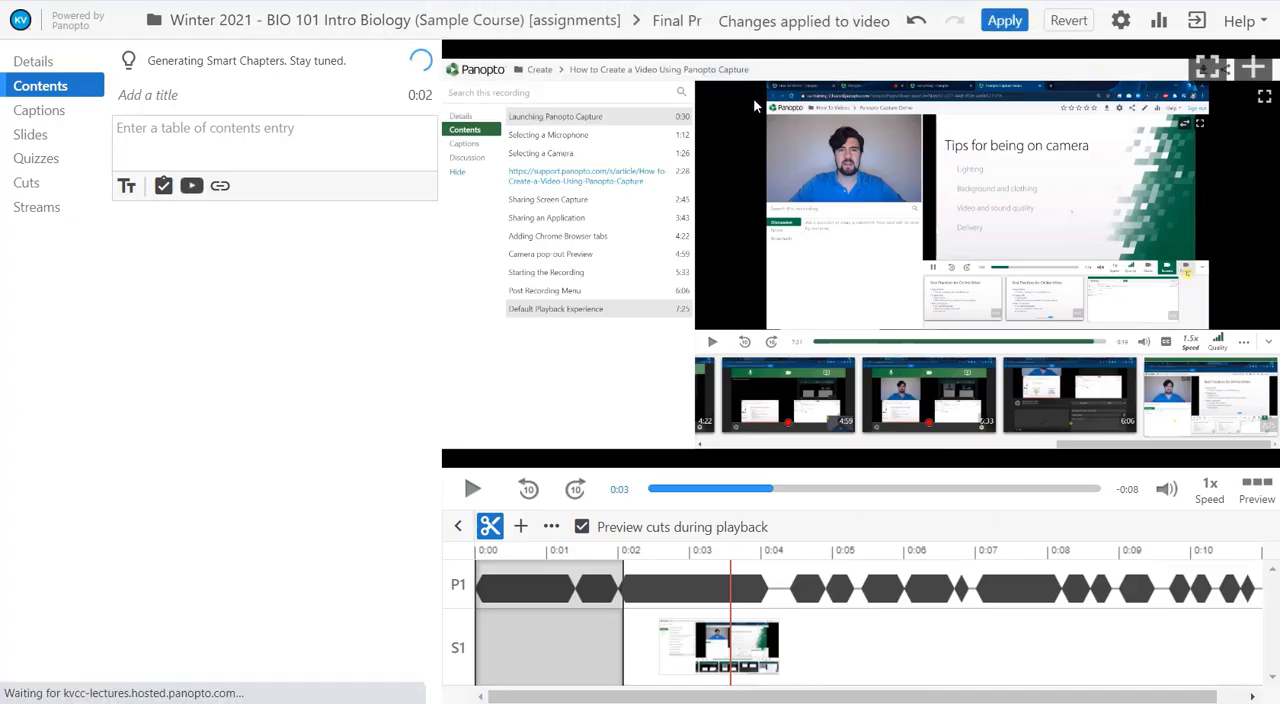
pyautogui.click(1004, 19)
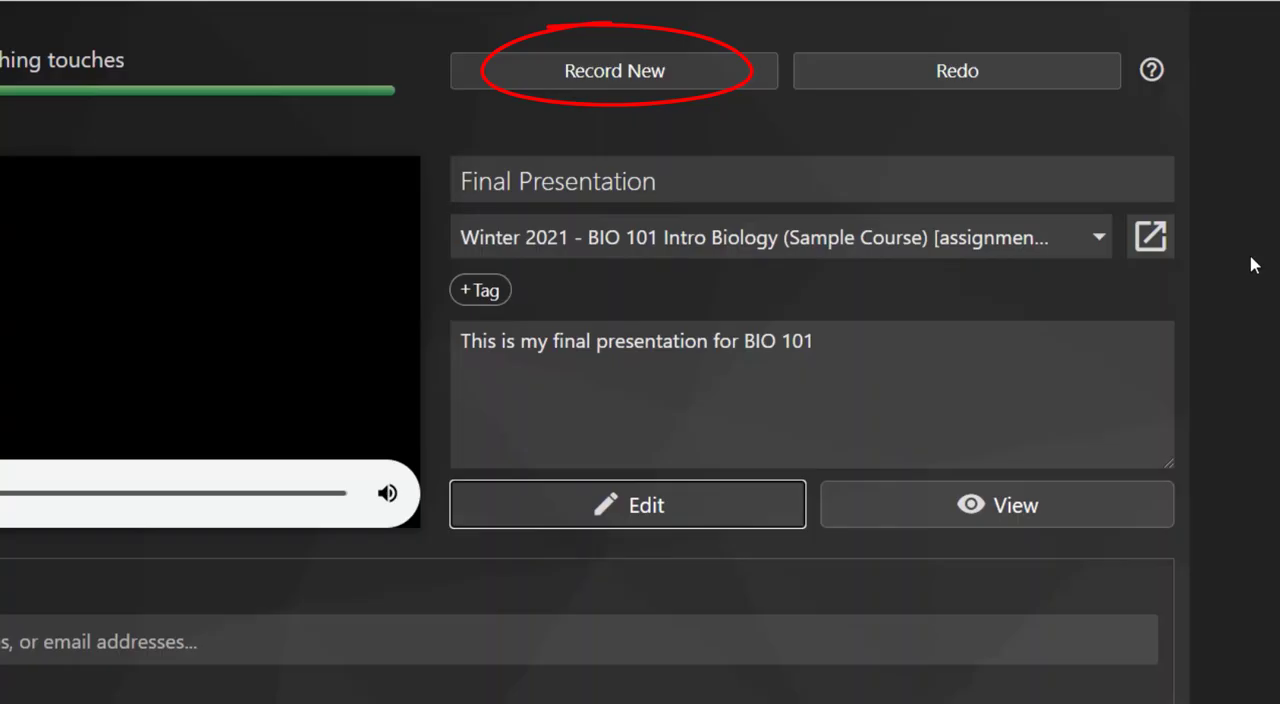
# Step: Leave the Panopto Capture summary and return to the BIO 101 Sample course home page
pyautogui.click(957, 70)
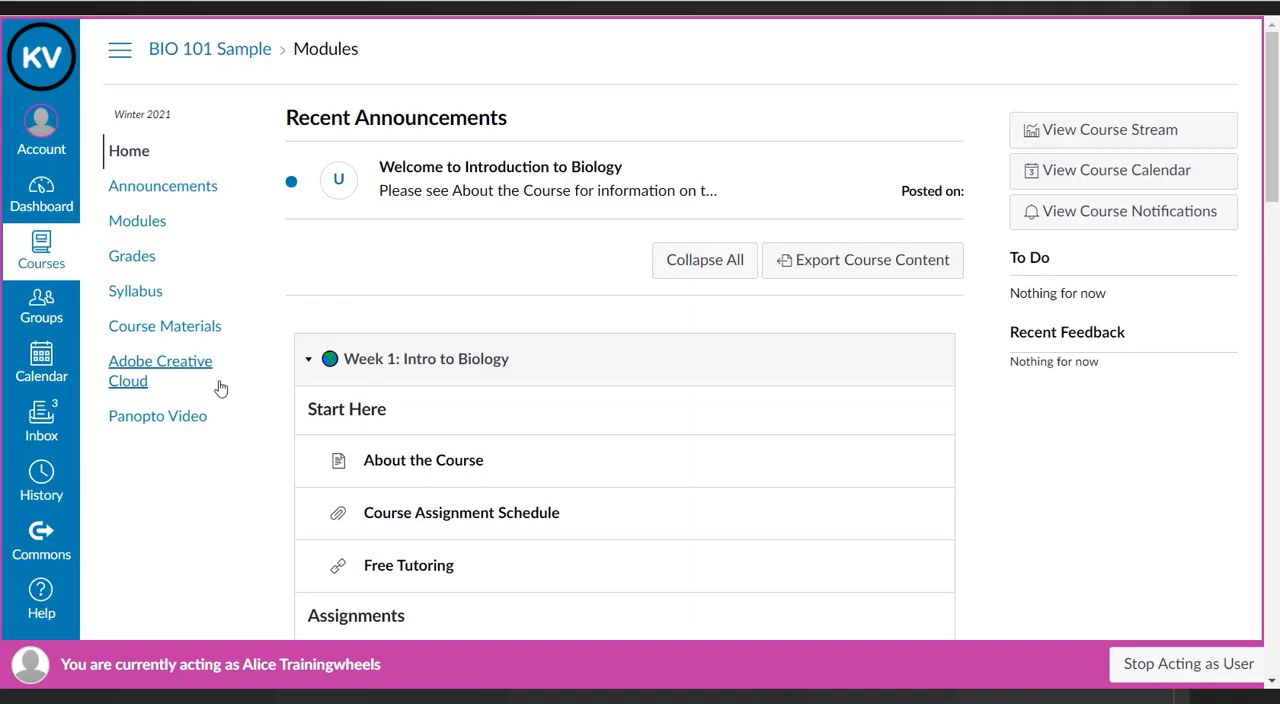
# Step: Open Panopto Video and the Winter 2021 - BIO 101 assignments subfolder
pyautogui.click(157, 416)
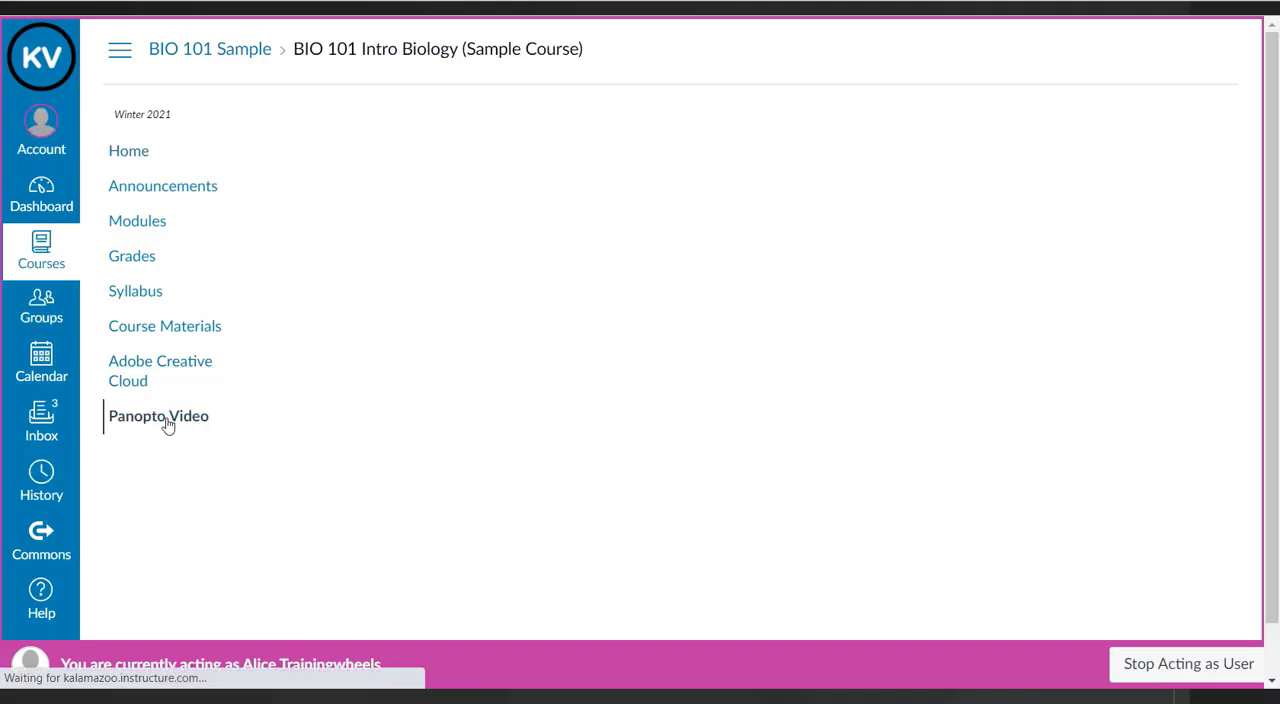
pyautogui.click(158, 416)
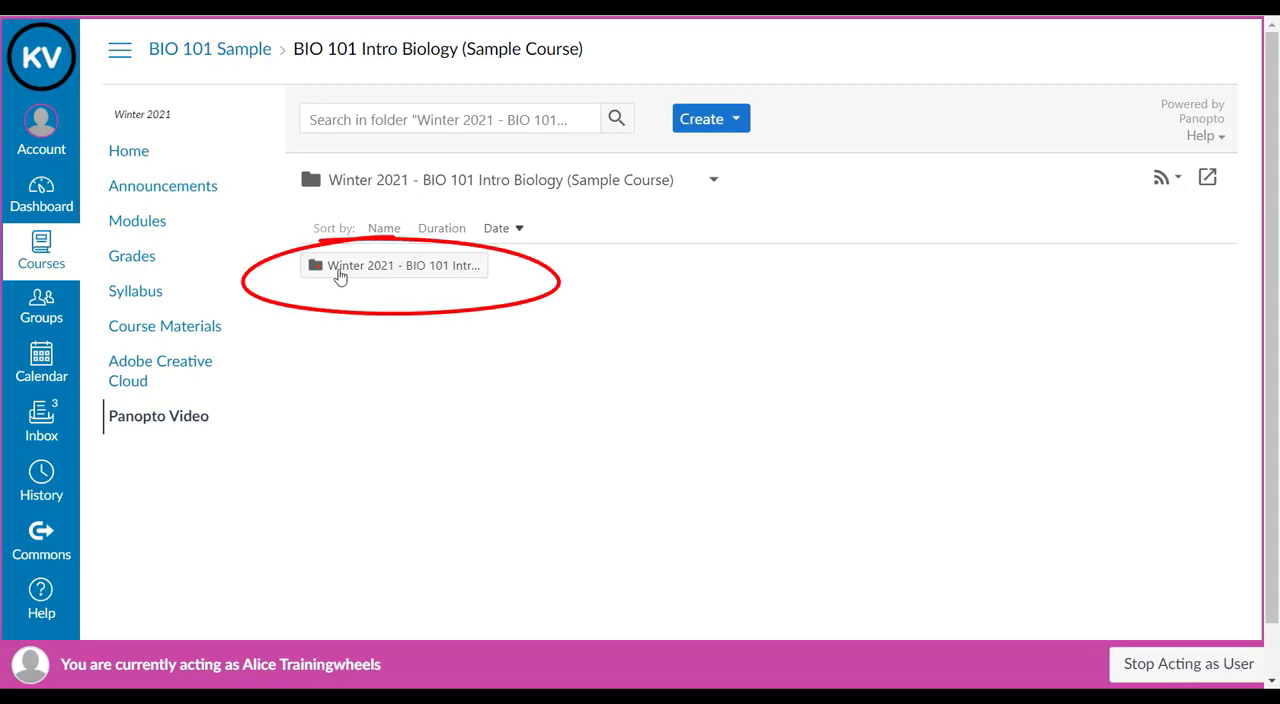
pyautogui.click(400, 265)
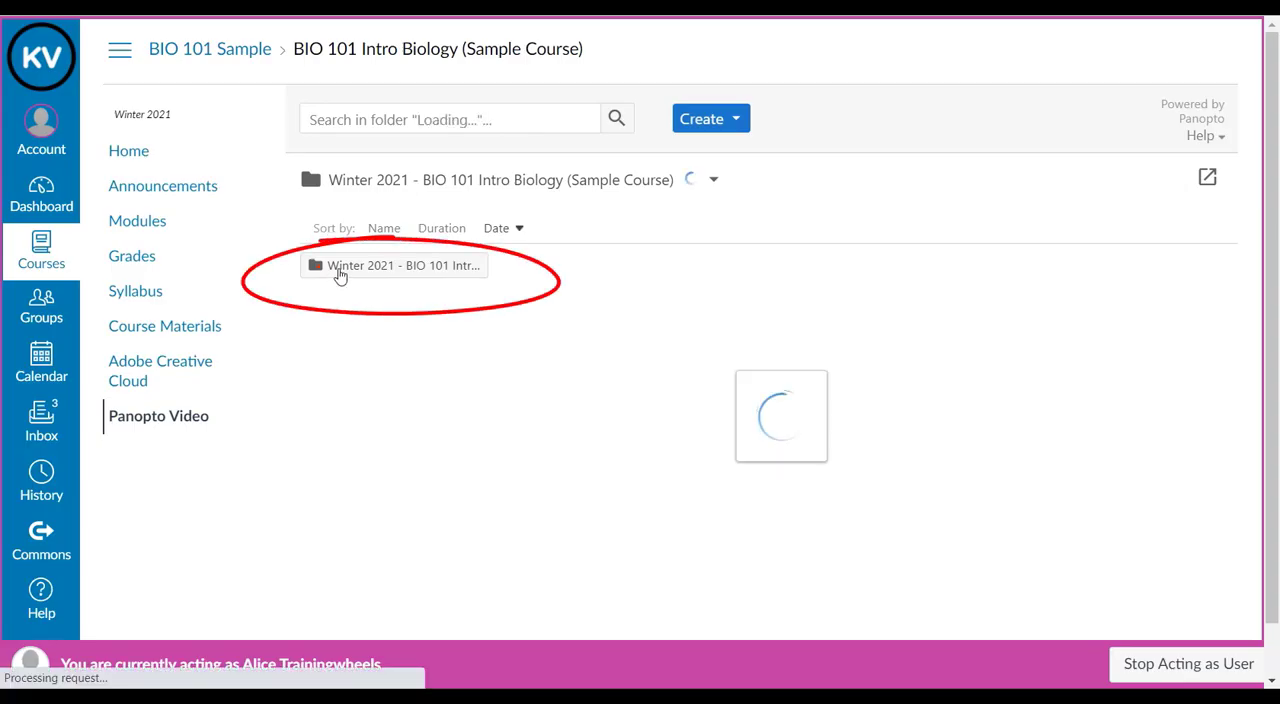
pyautogui.click(402, 266)
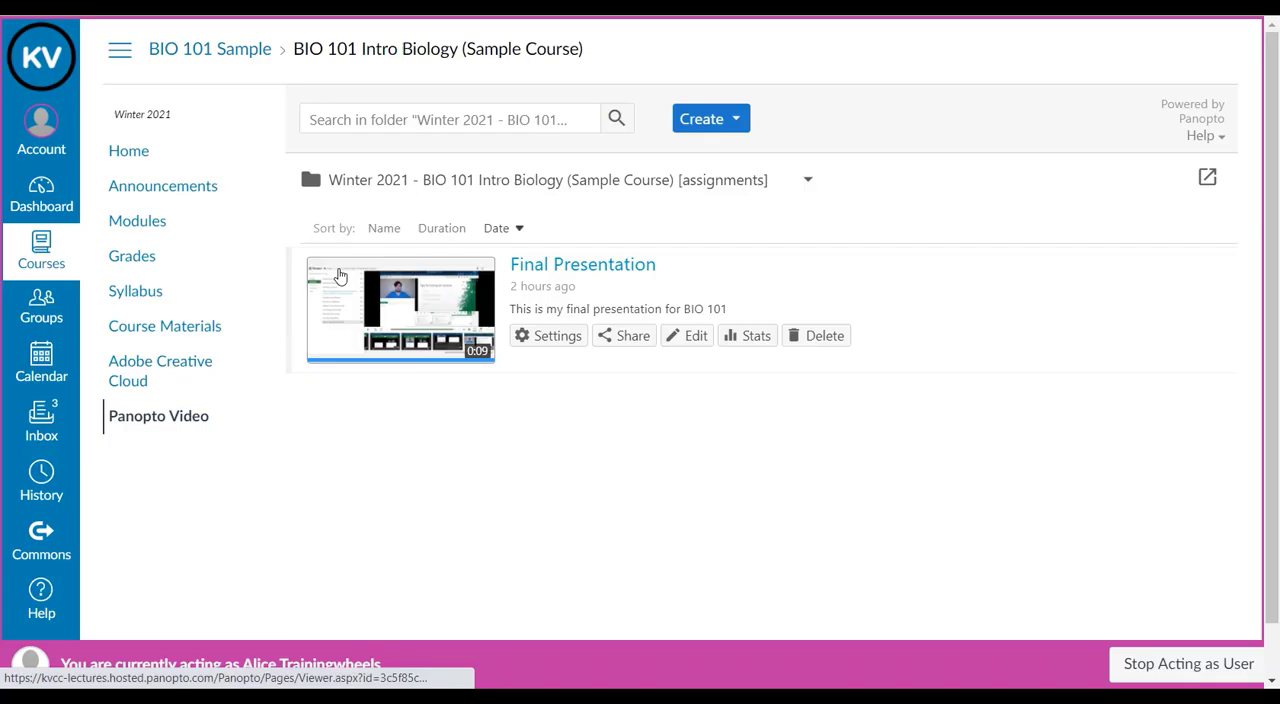